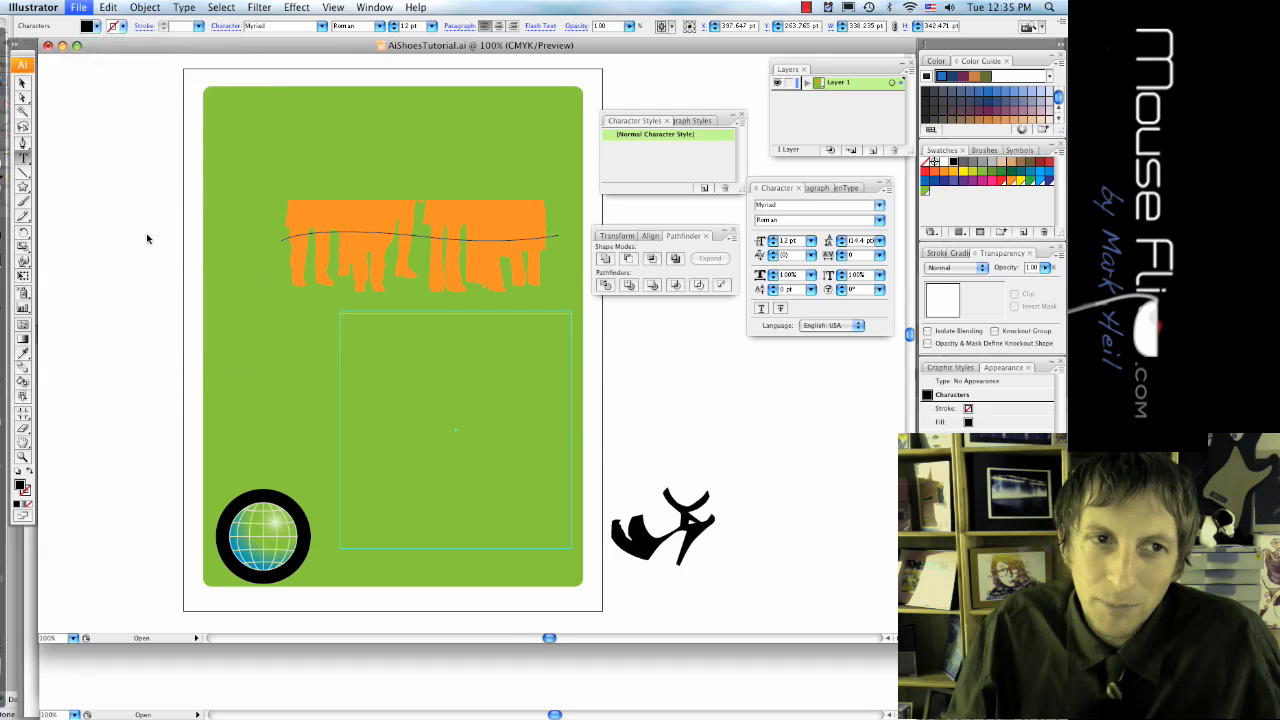
# Place the external text file into the empty text frame, accepting the import options
pyautogui.click(78, 8)
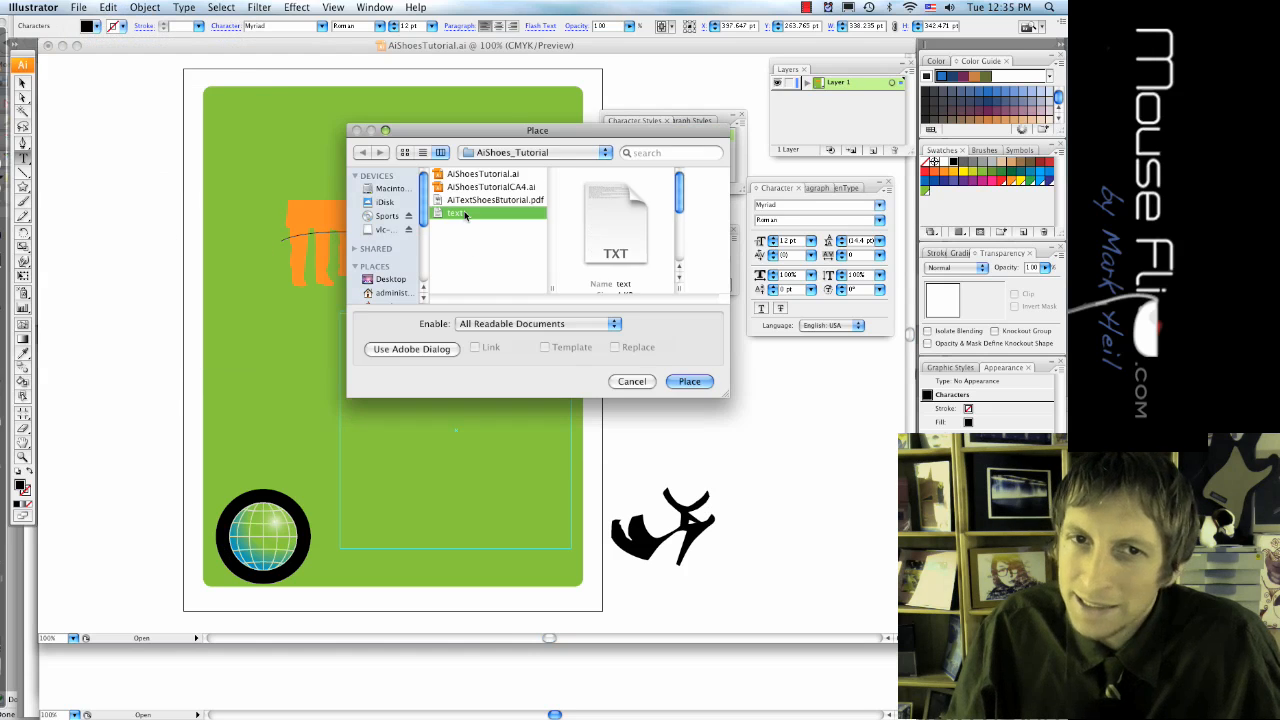
pyautogui.click(688, 380)
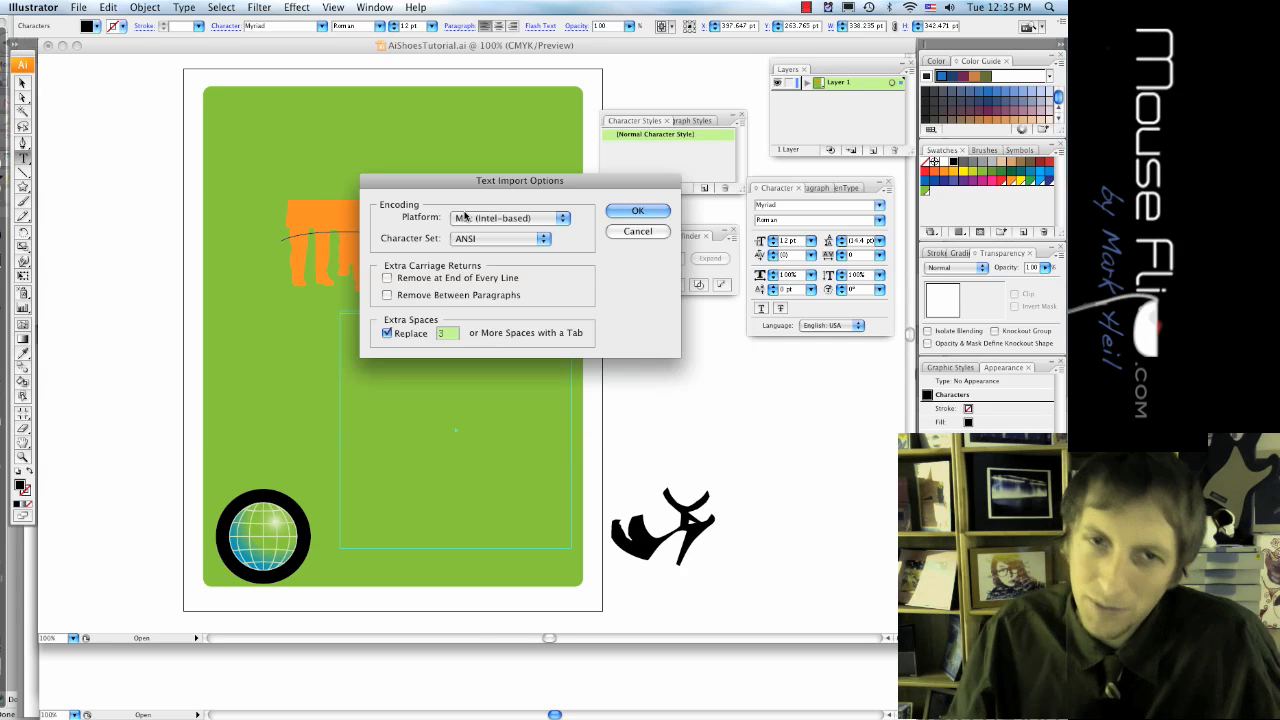
pyautogui.click(636, 210)
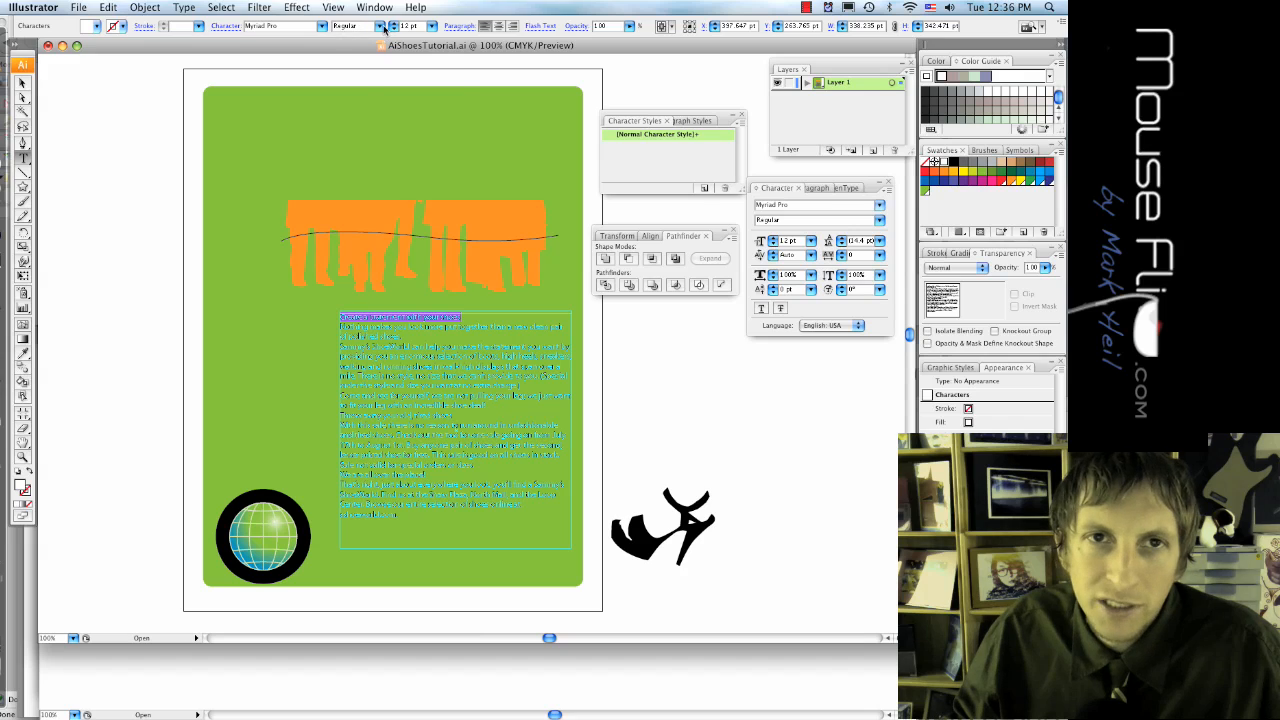
# Set the selected heading line in Myriad Pro Bold from the Control bar
pyautogui.click(344, 24)
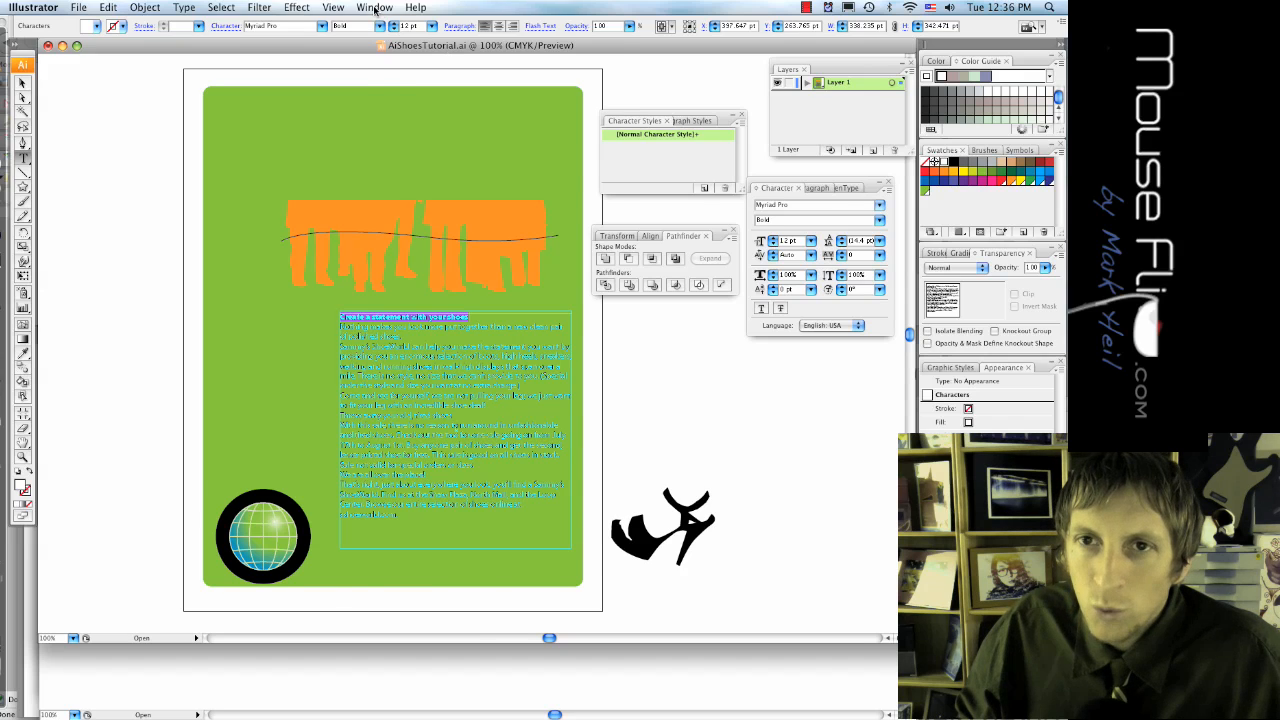
# Show the Character Styles panel and create Character Style 1 from the bold heading
pyautogui.click(372, 8)
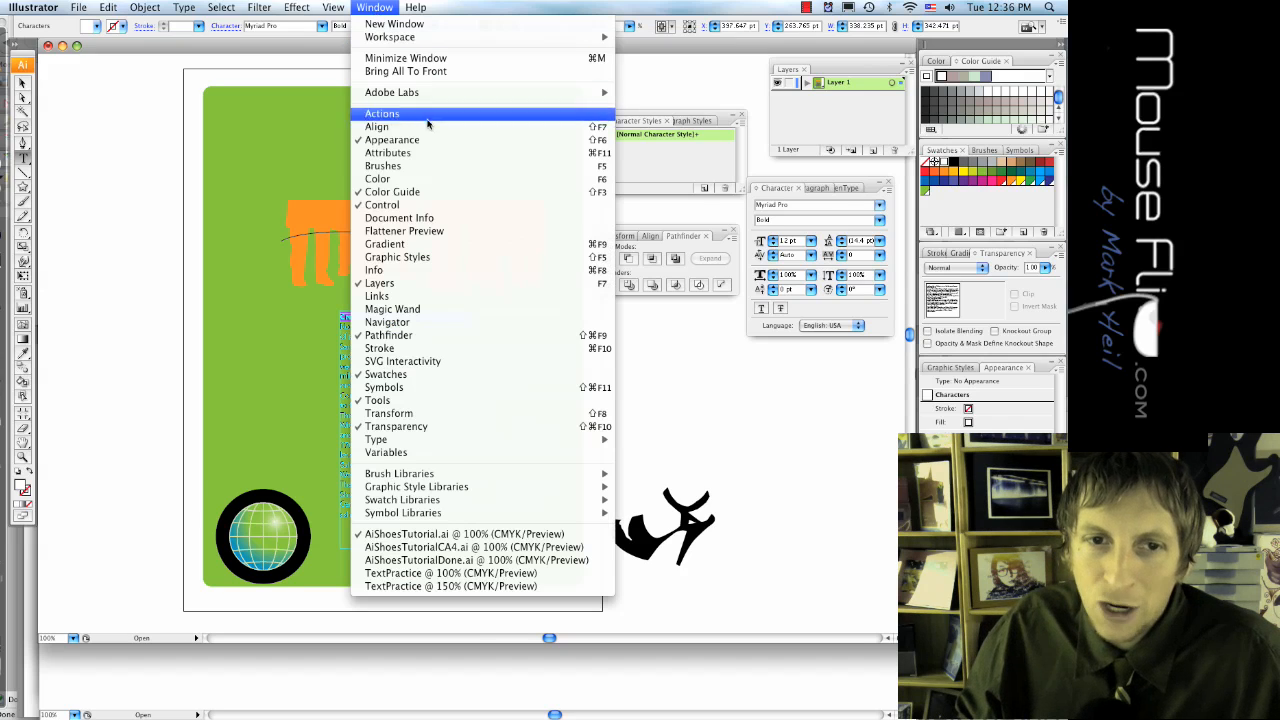
pyautogui.moveTo(376, 440)
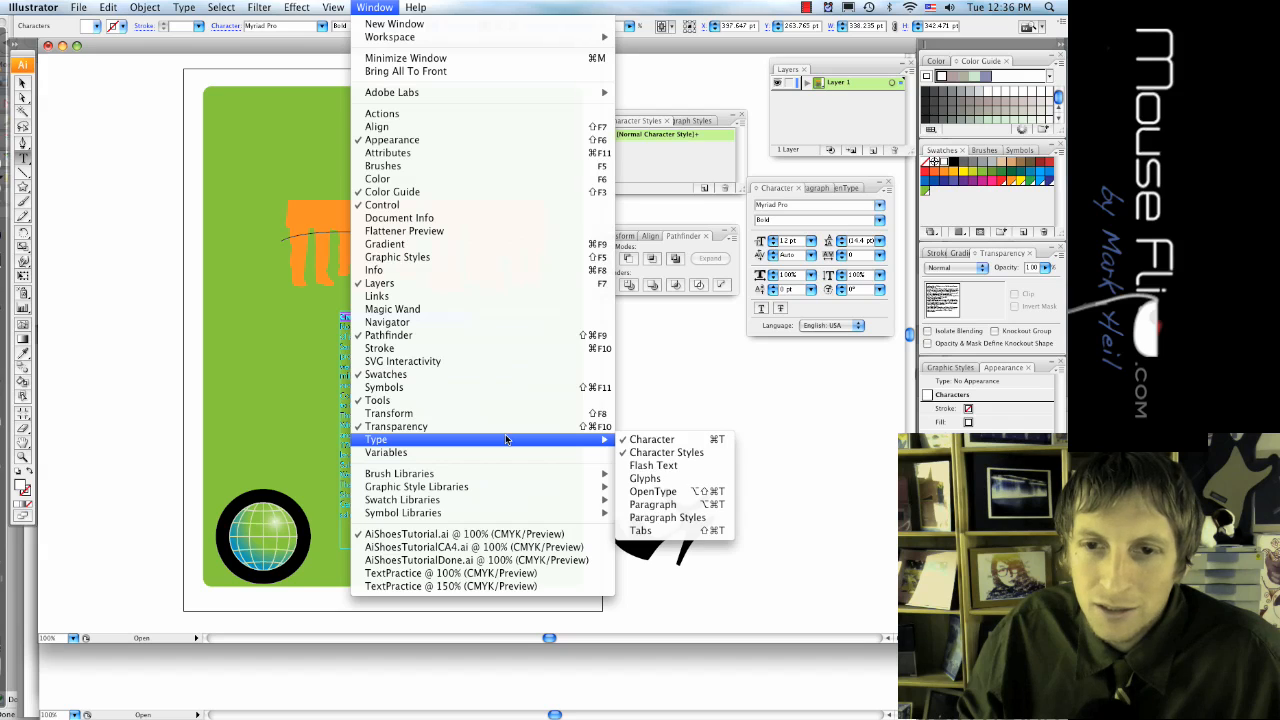
pyautogui.moveTo(666, 452)
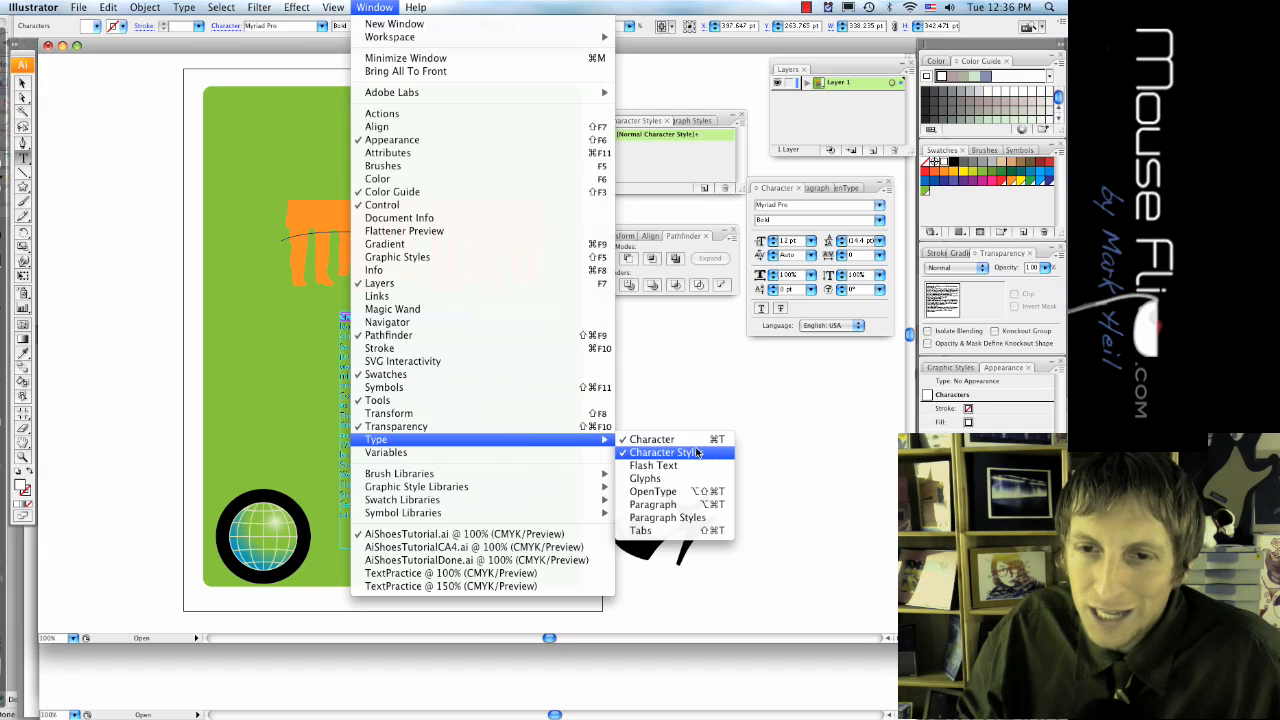
pyautogui.click(664, 452)
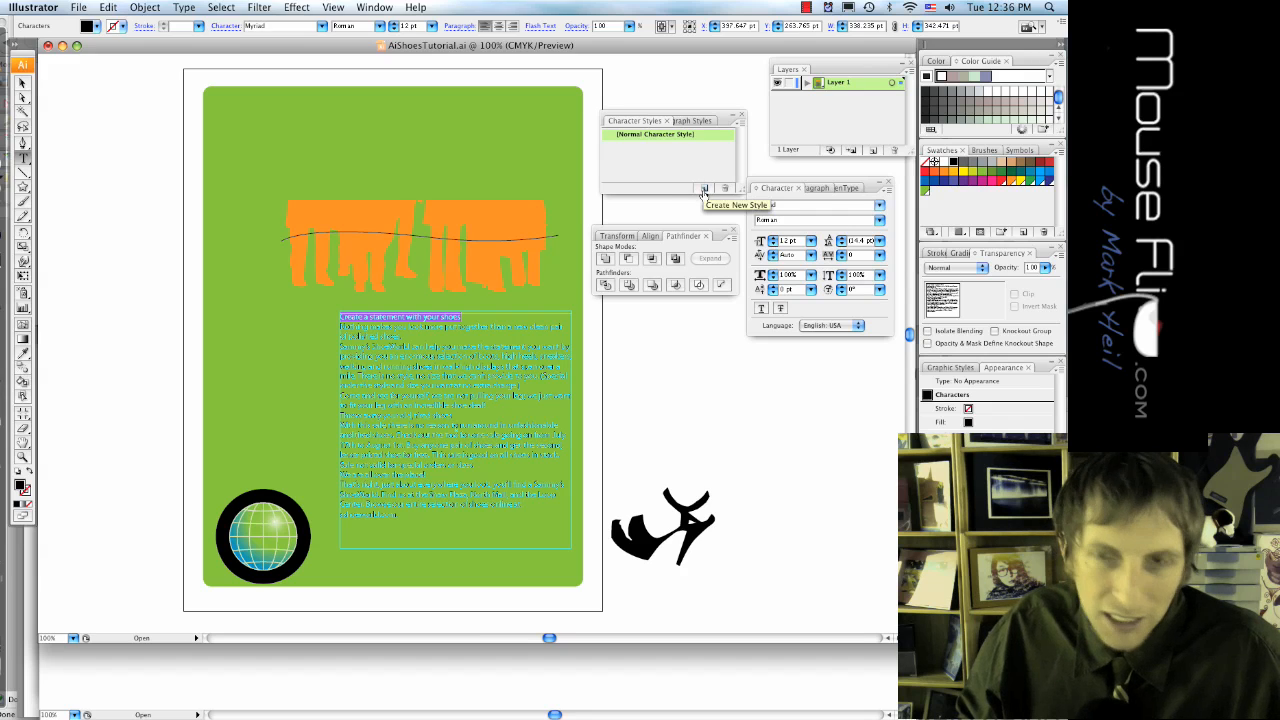
pyautogui.click(704, 190)
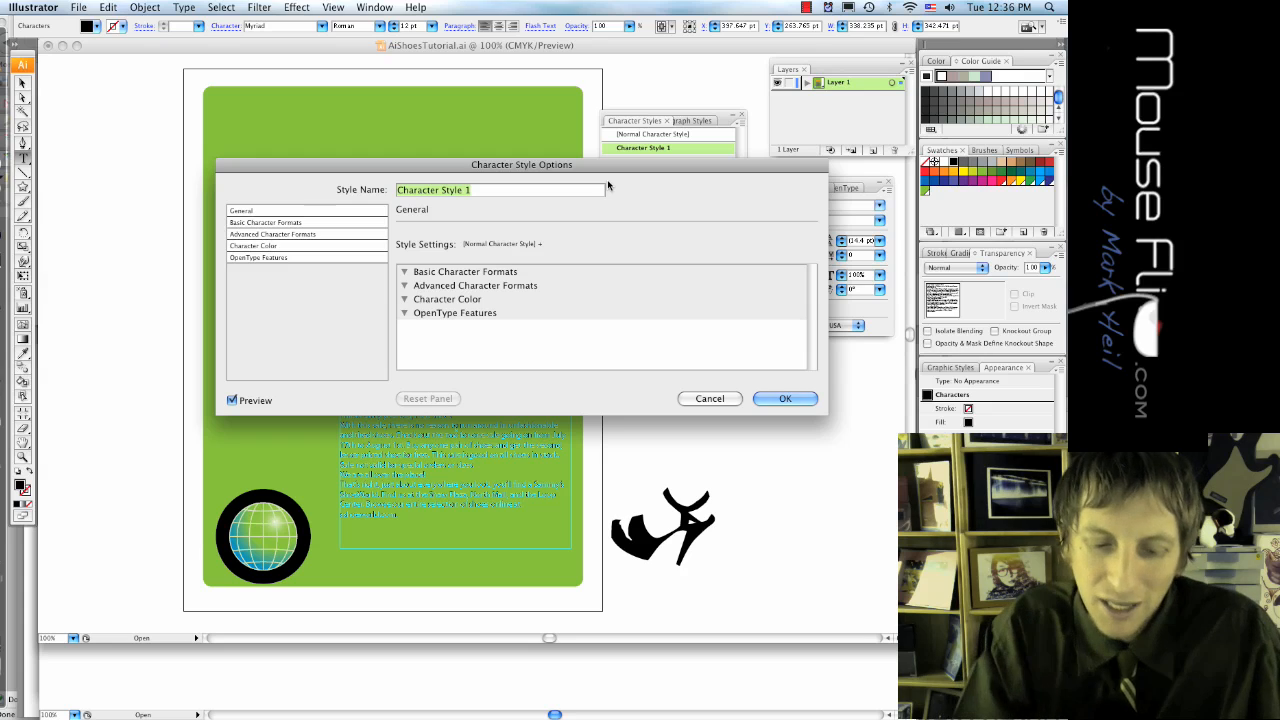
# Name the new character style 'bold white' and confirm it
pyautogui.write('bold w')
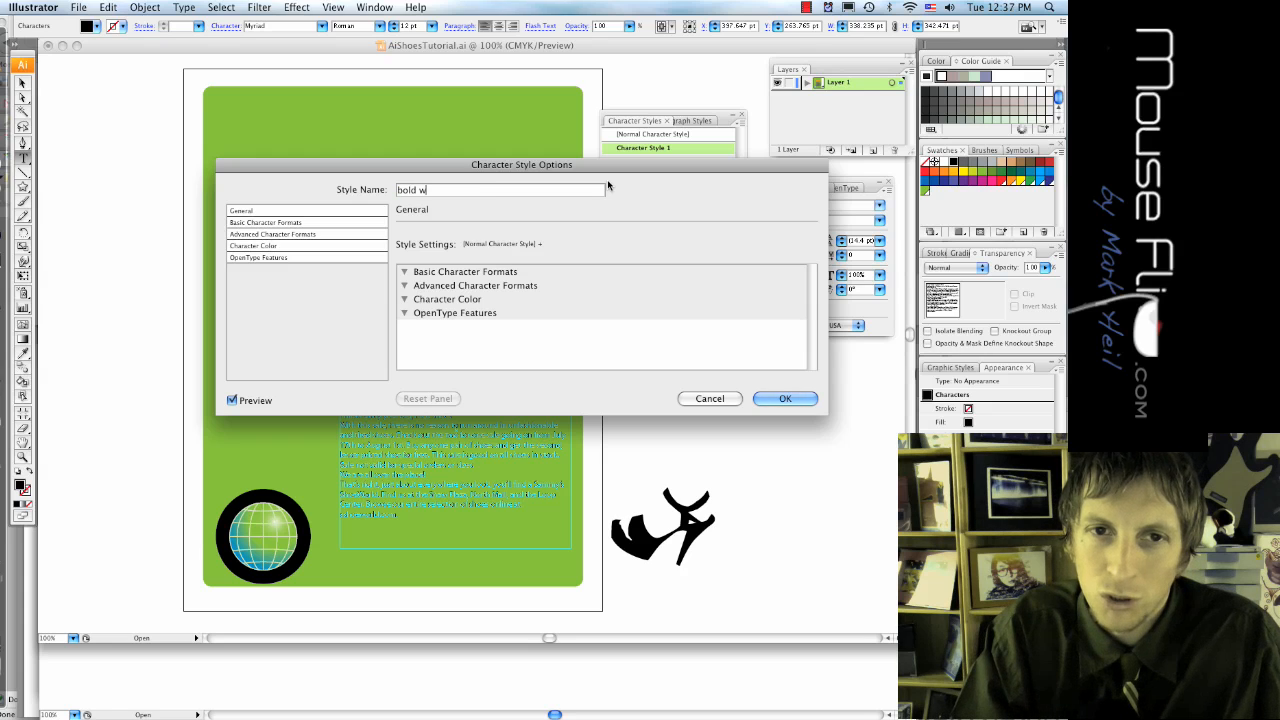
pyautogui.click(784, 398)
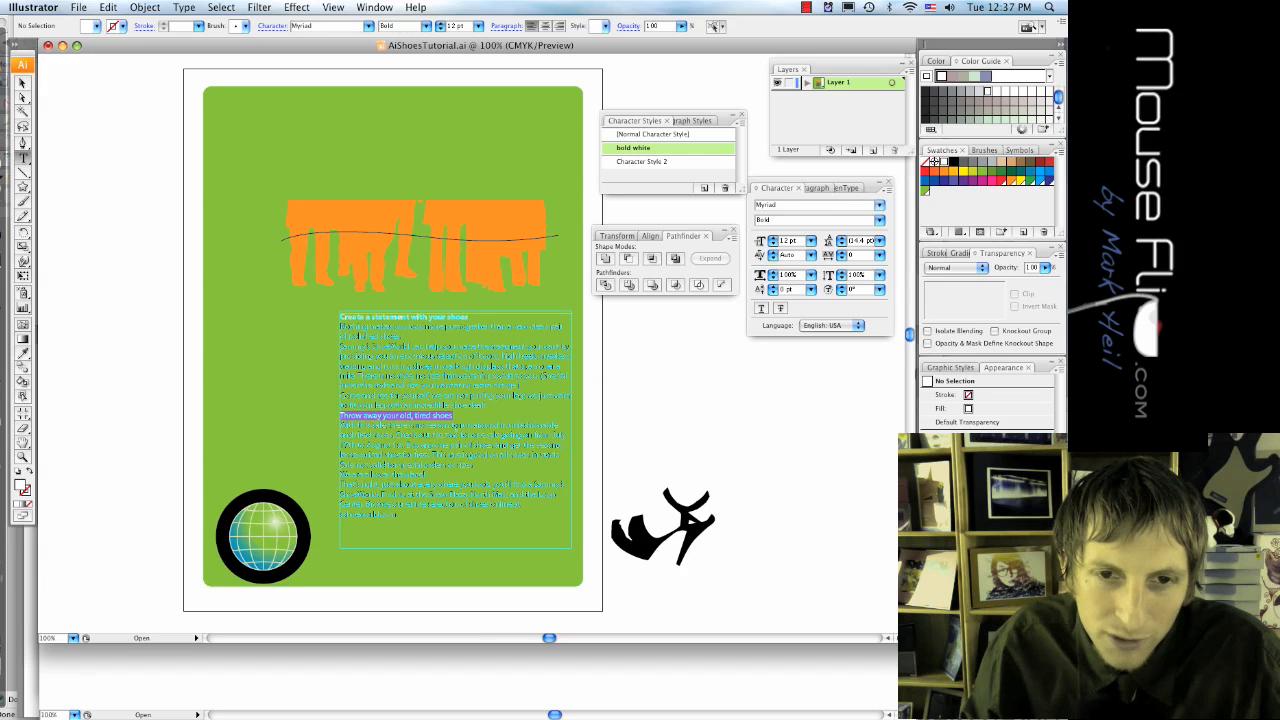
# Apply the bold white style to both headings, including 'We are all over the place!'
pyautogui.click(656, 134)
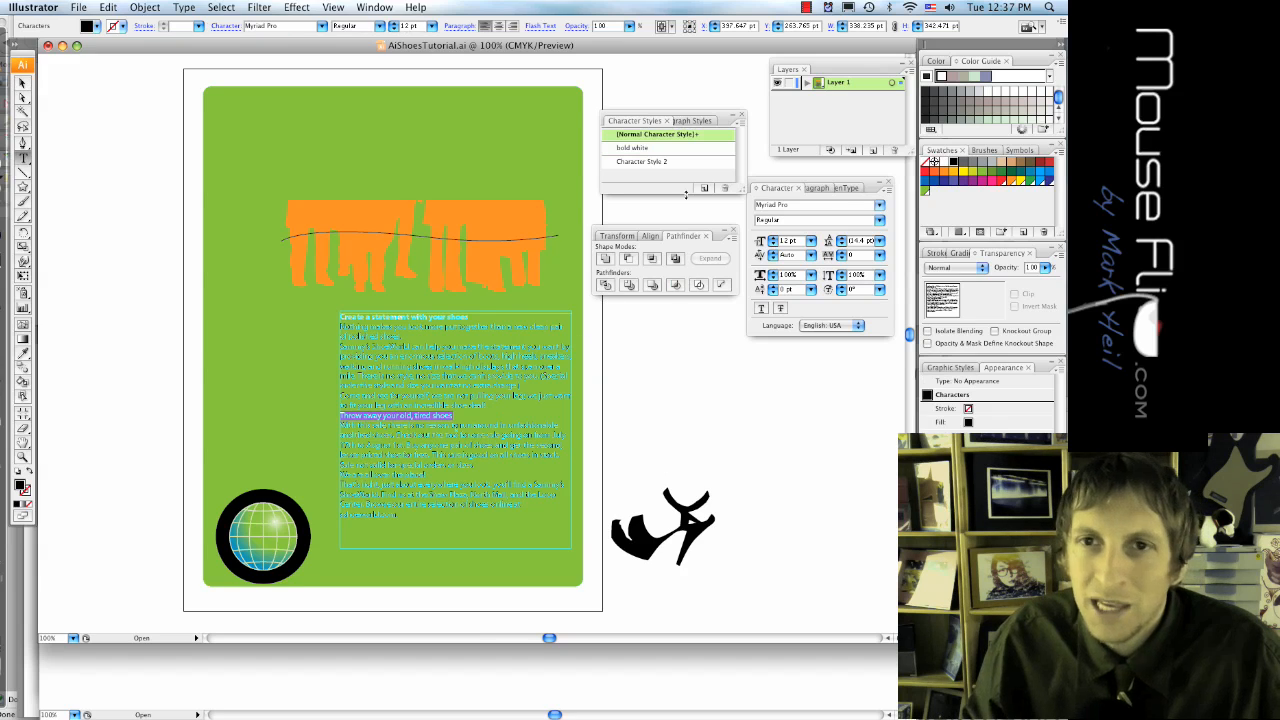
pyautogui.click(644, 160)
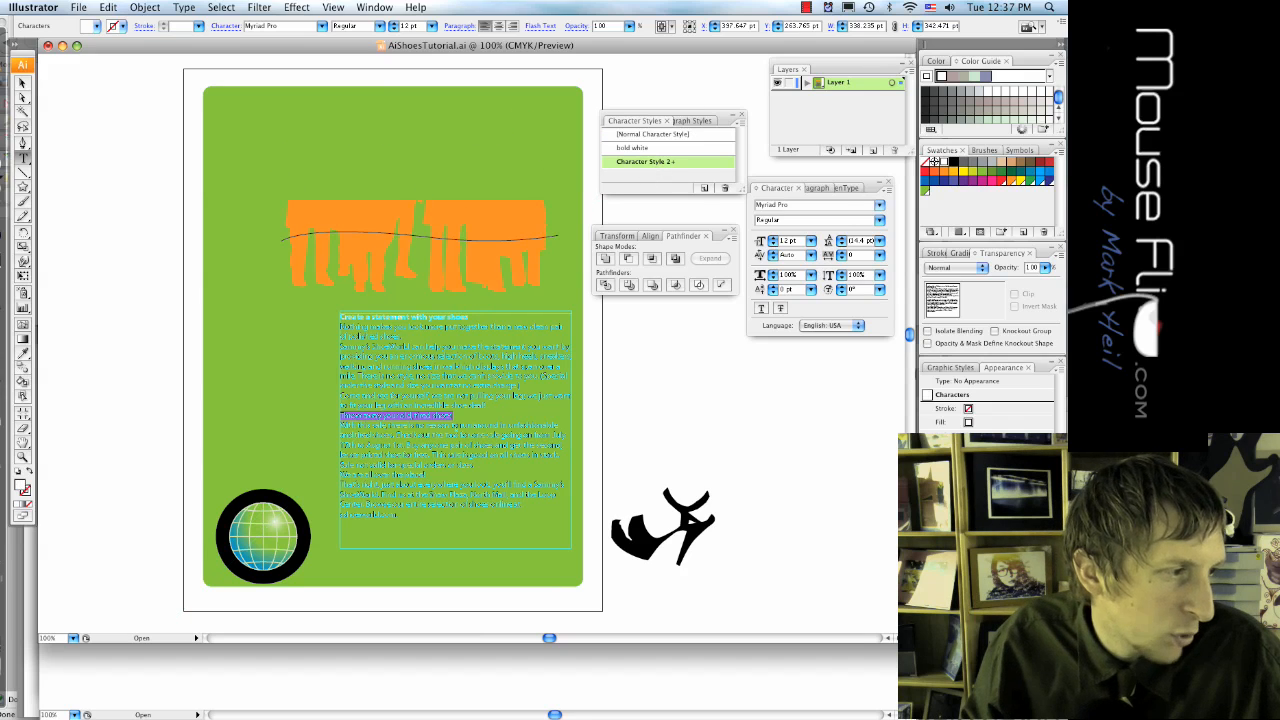
pyautogui.click(656, 134)
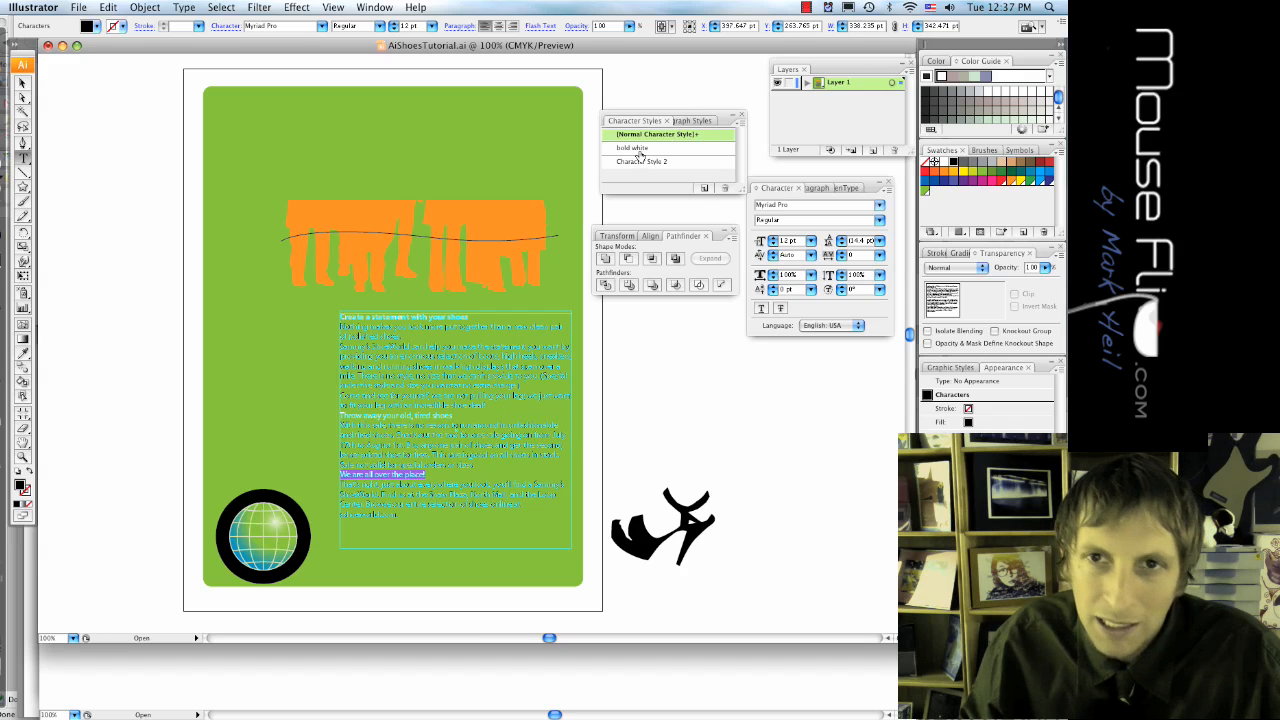
pyautogui.click(644, 160)
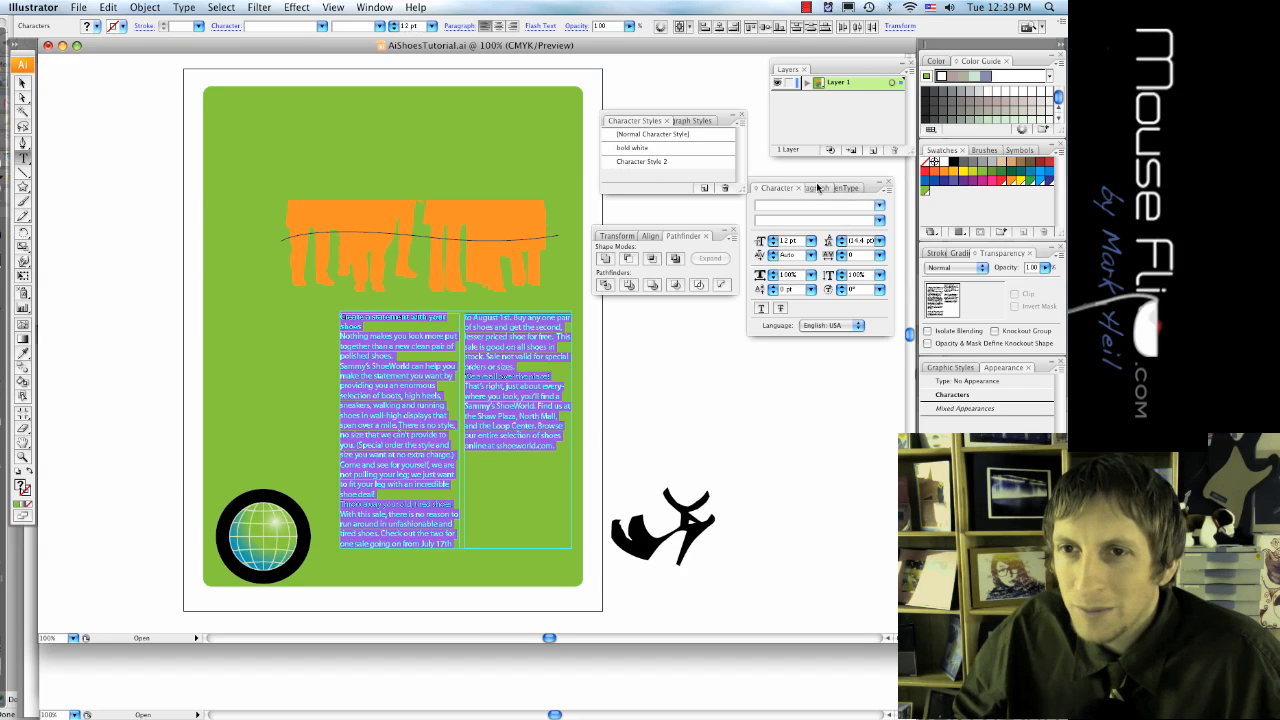
# Add Space After Paragraph to the body text in the Paragraph panel
pyautogui.click(804, 188)
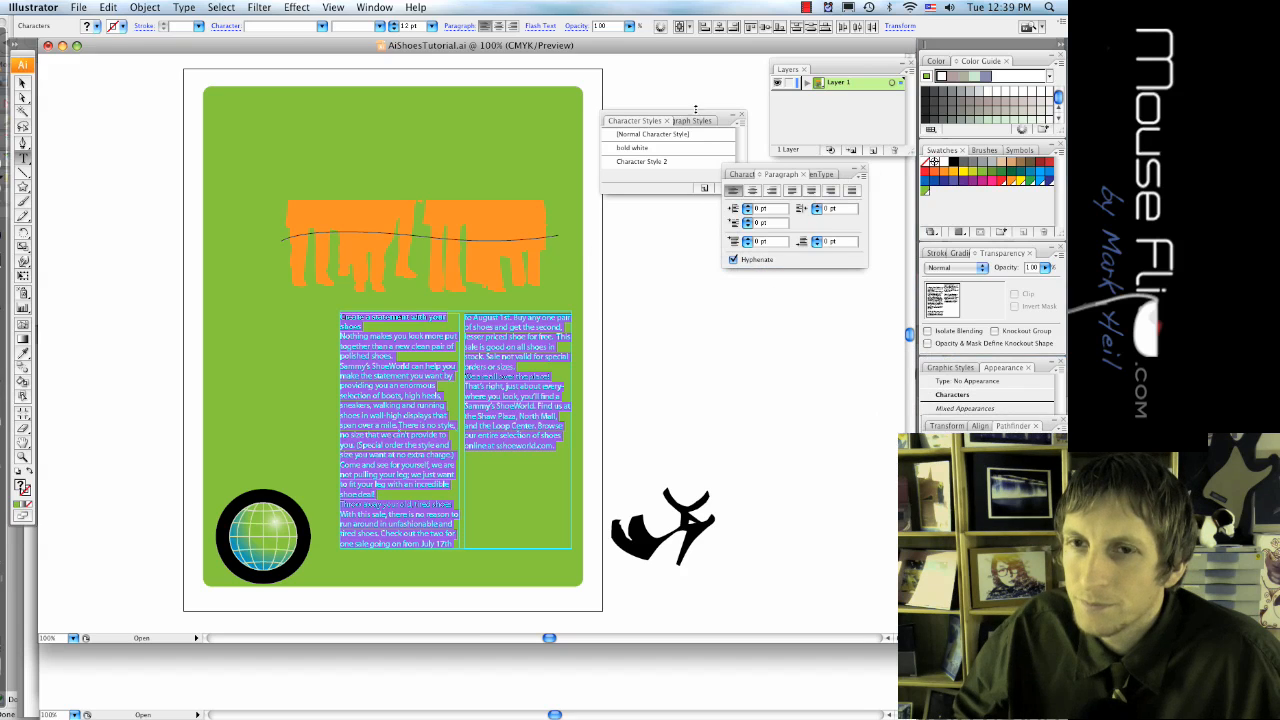
pyautogui.click(666, 120)
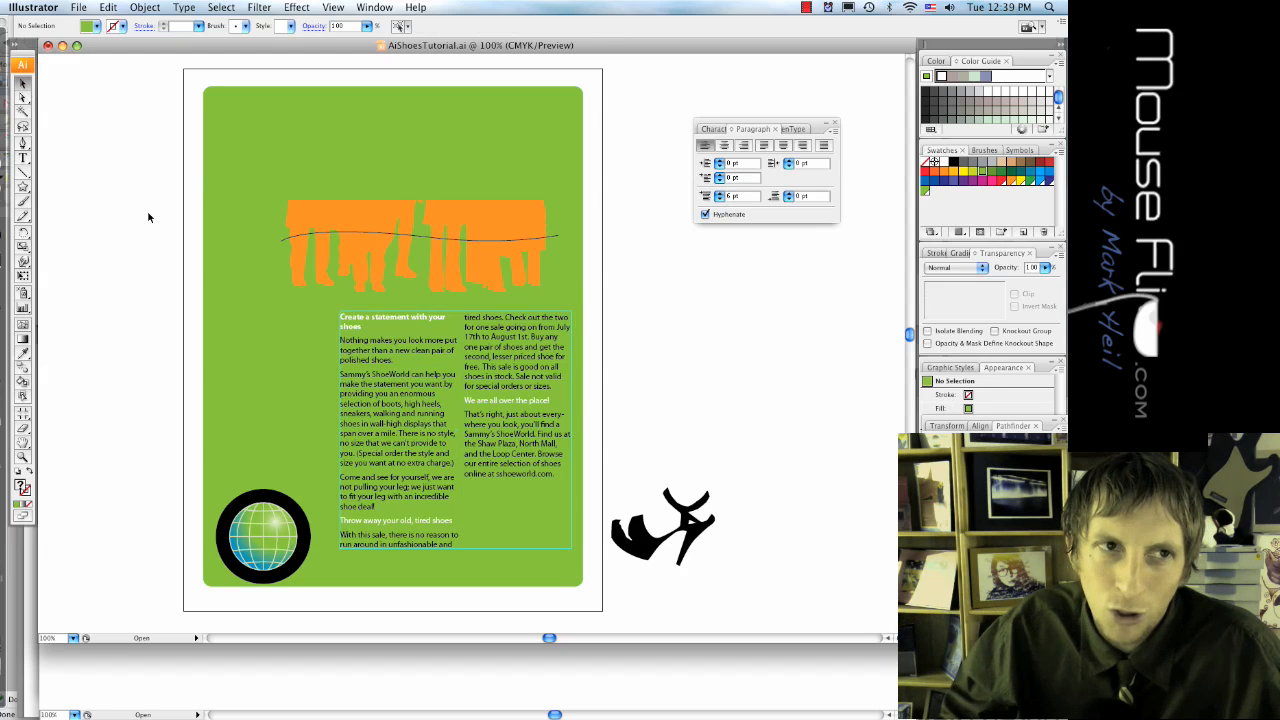
pyautogui.moveTo(170, 238)
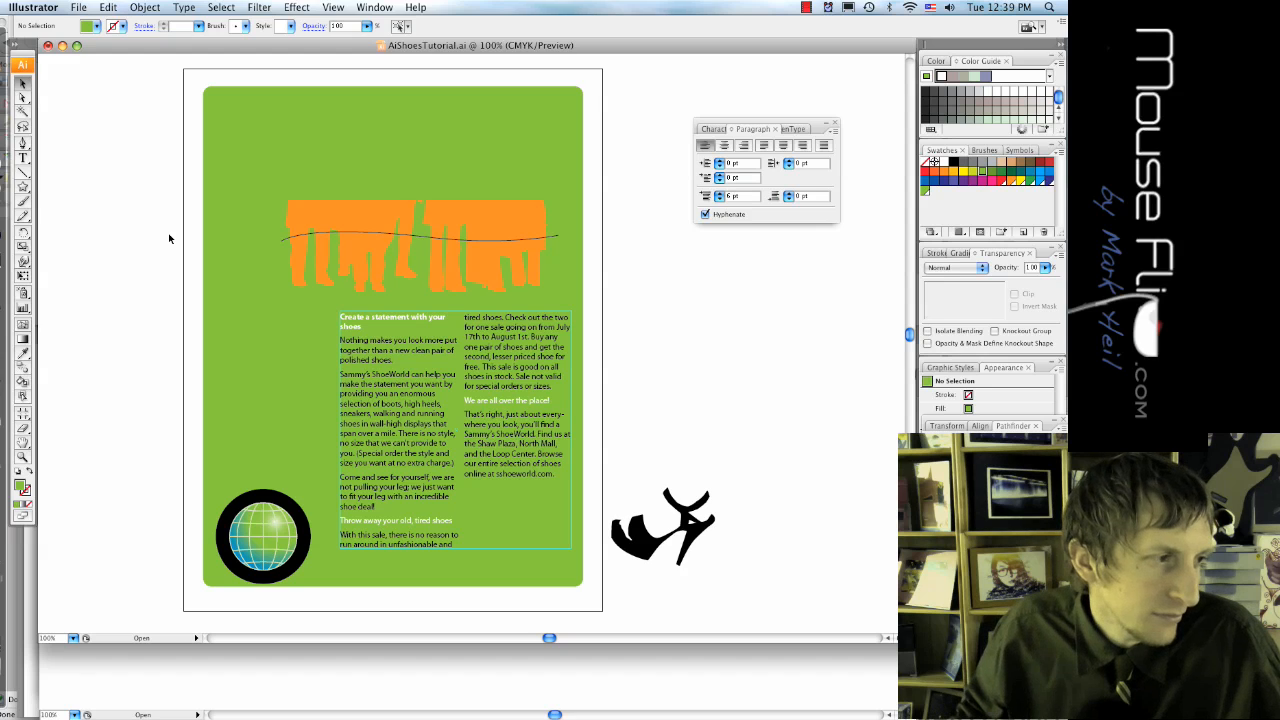
pyautogui.moveTo(240, 258)
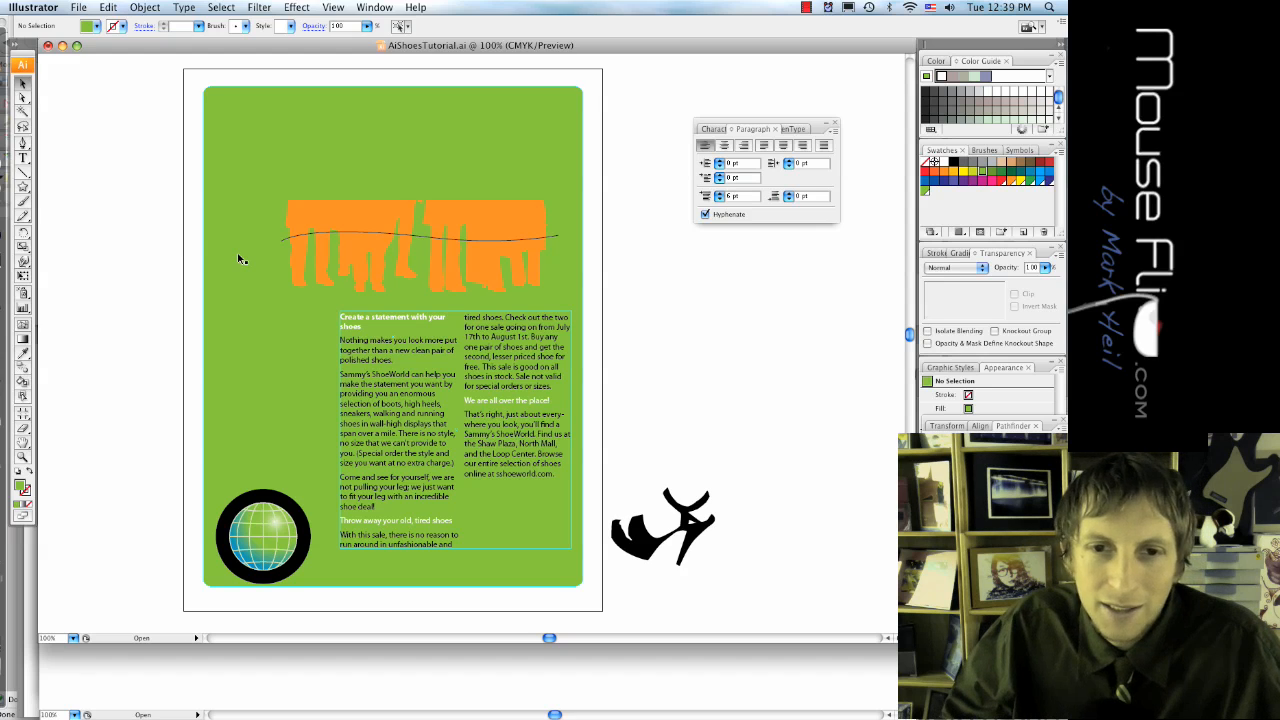
pyautogui.moveTo(308, 362)
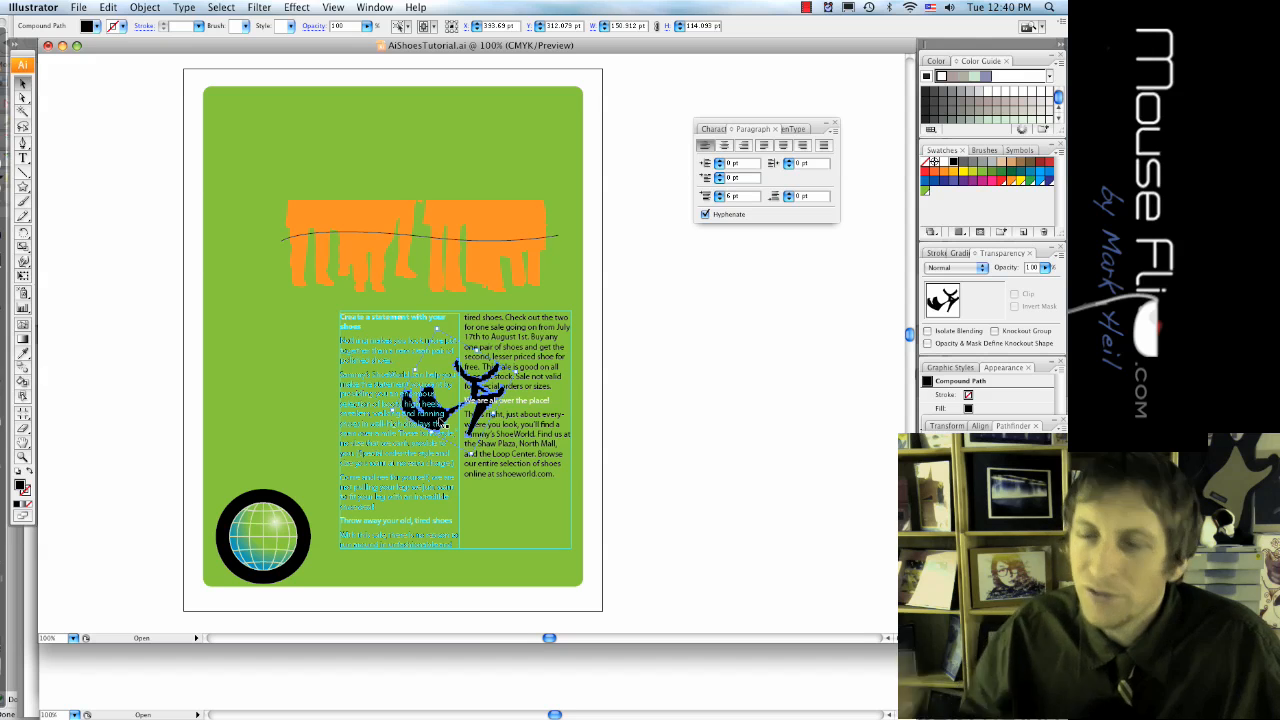
# Make the body text wrap around the shoe silhouette with a 12 pt offset
pyautogui.click(154, 6)
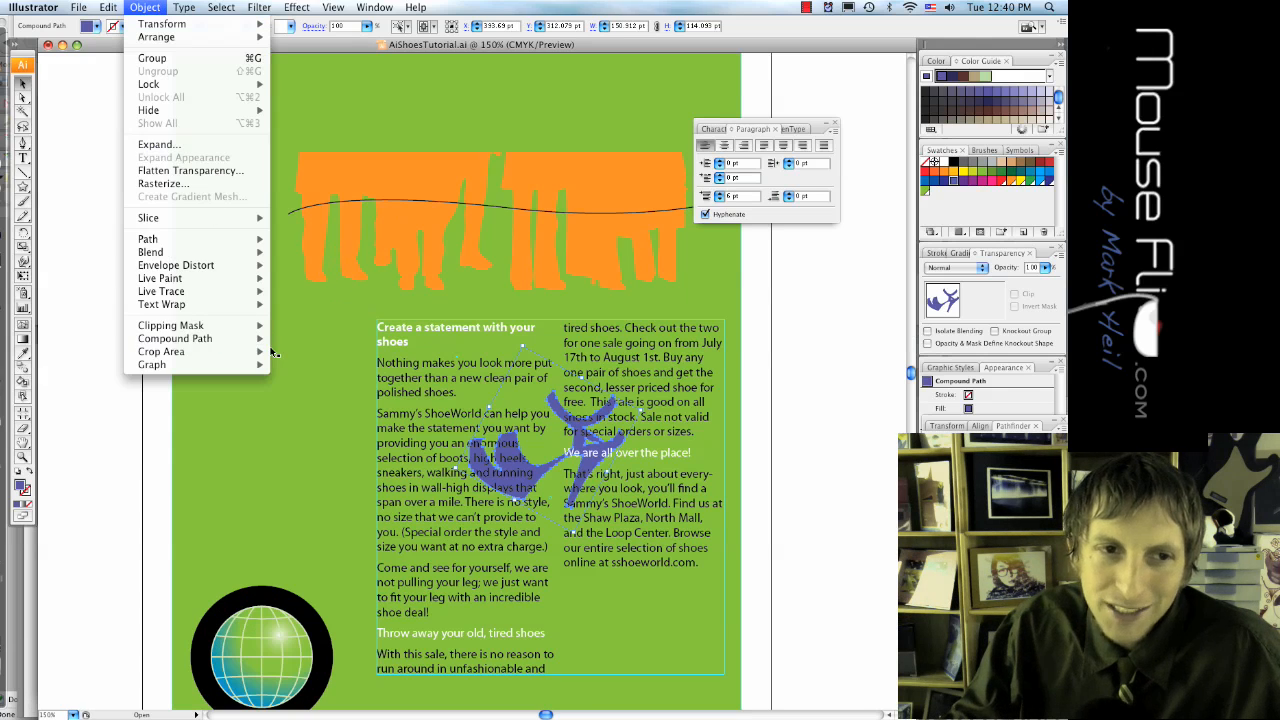
pyautogui.moveTo(172, 324)
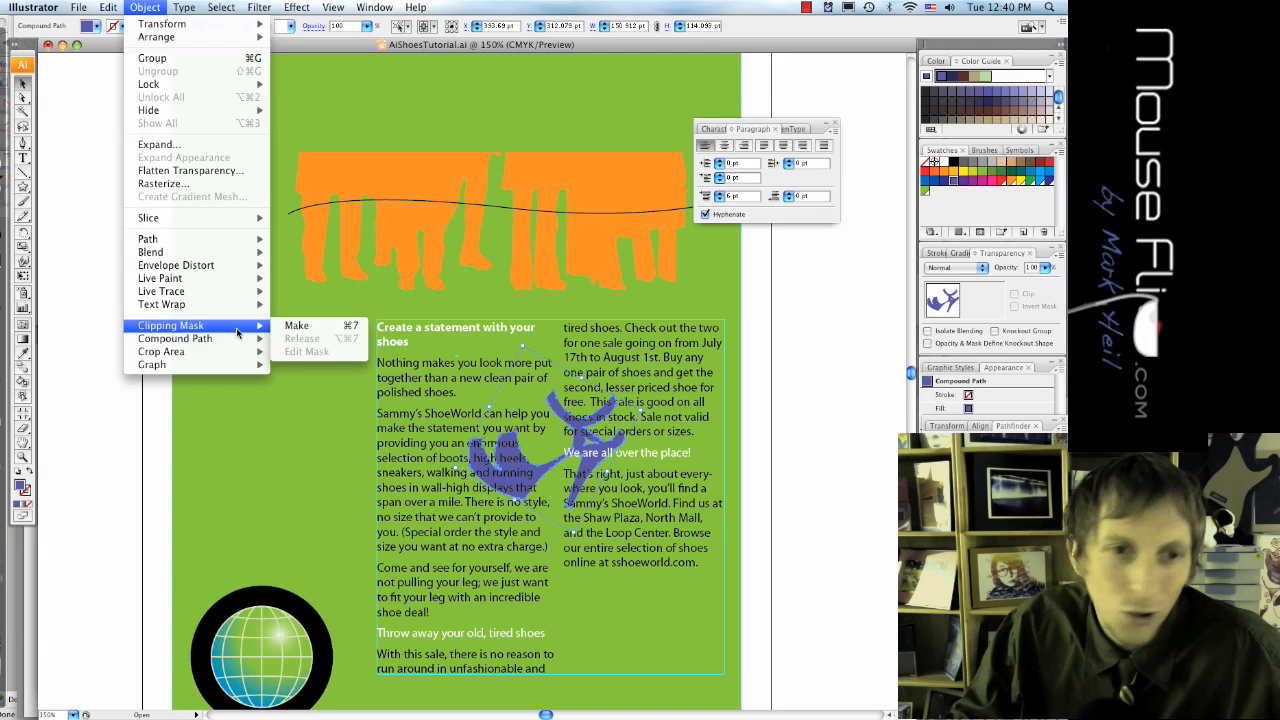
pyautogui.moveTo(160, 304)
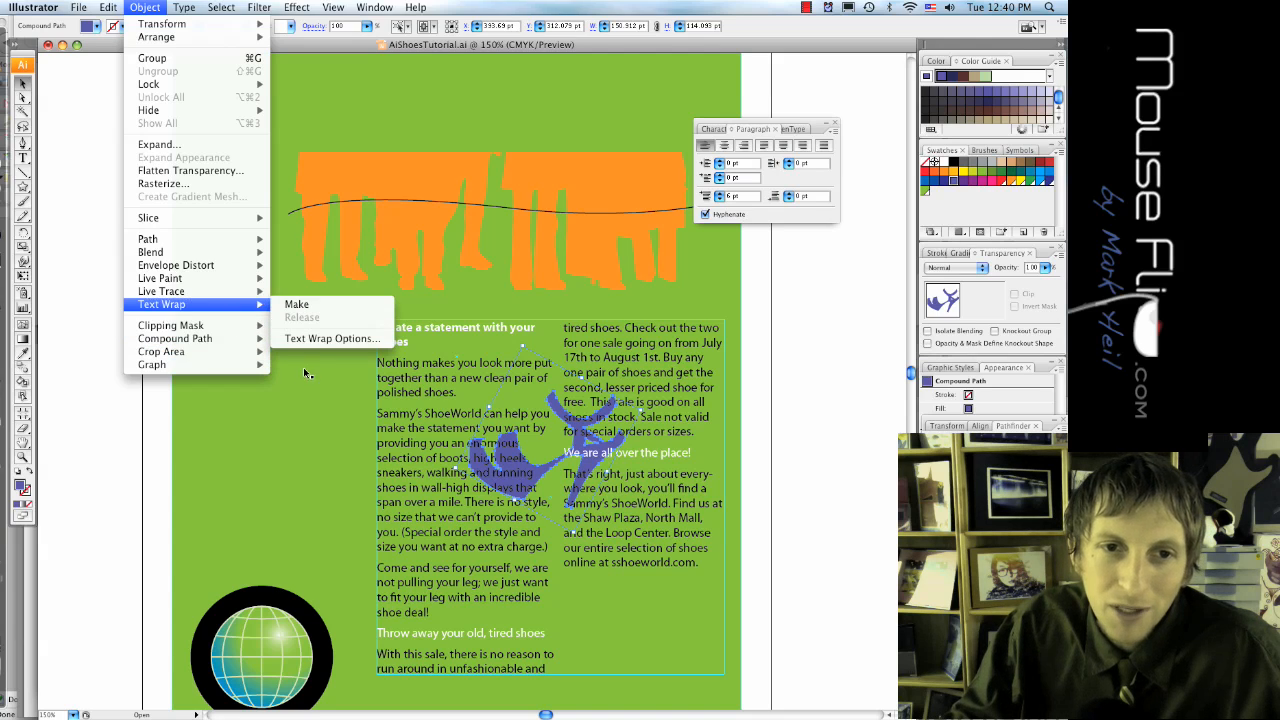
pyautogui.click(332, 338)
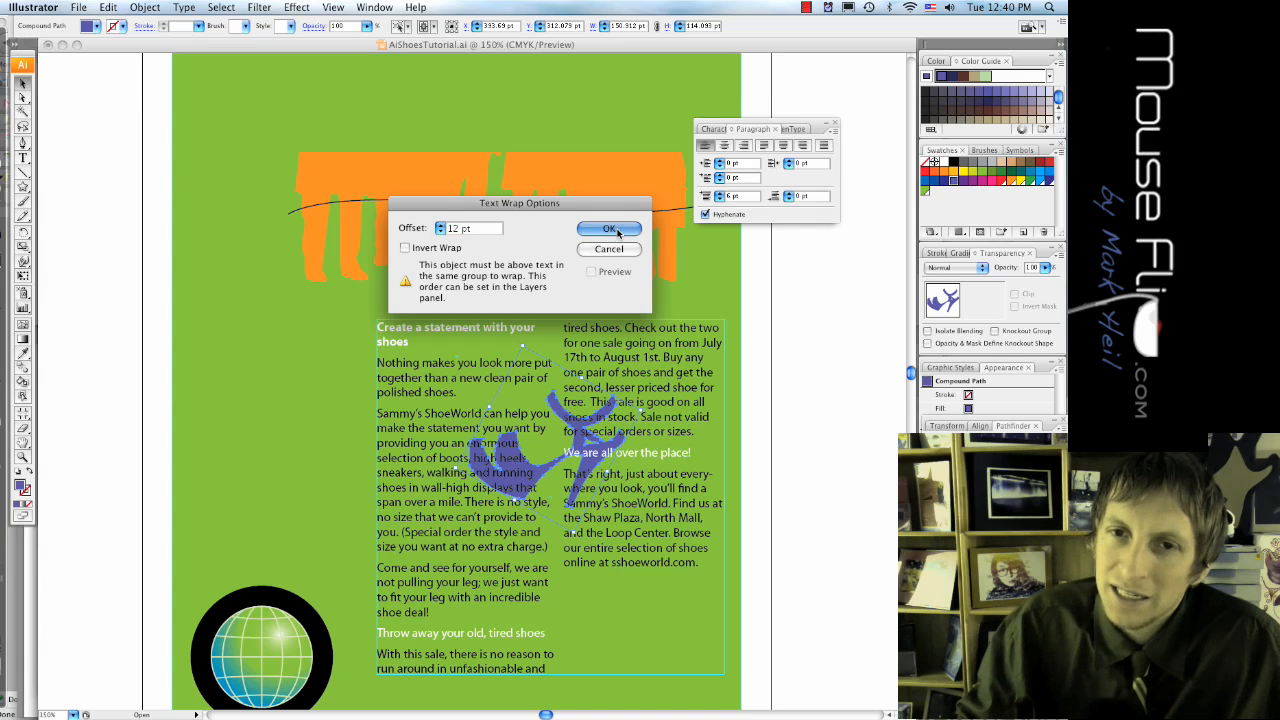
pyautogui.click(608, 228)
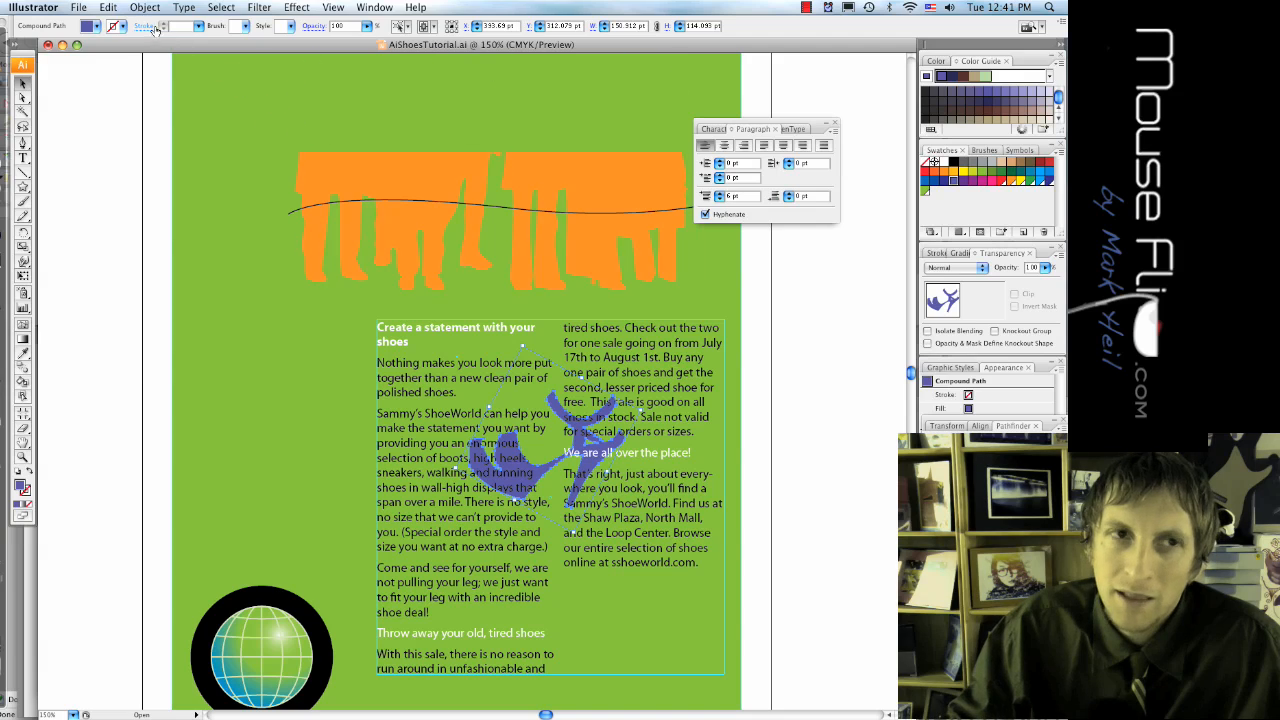
pyautogui.click(146, 8)
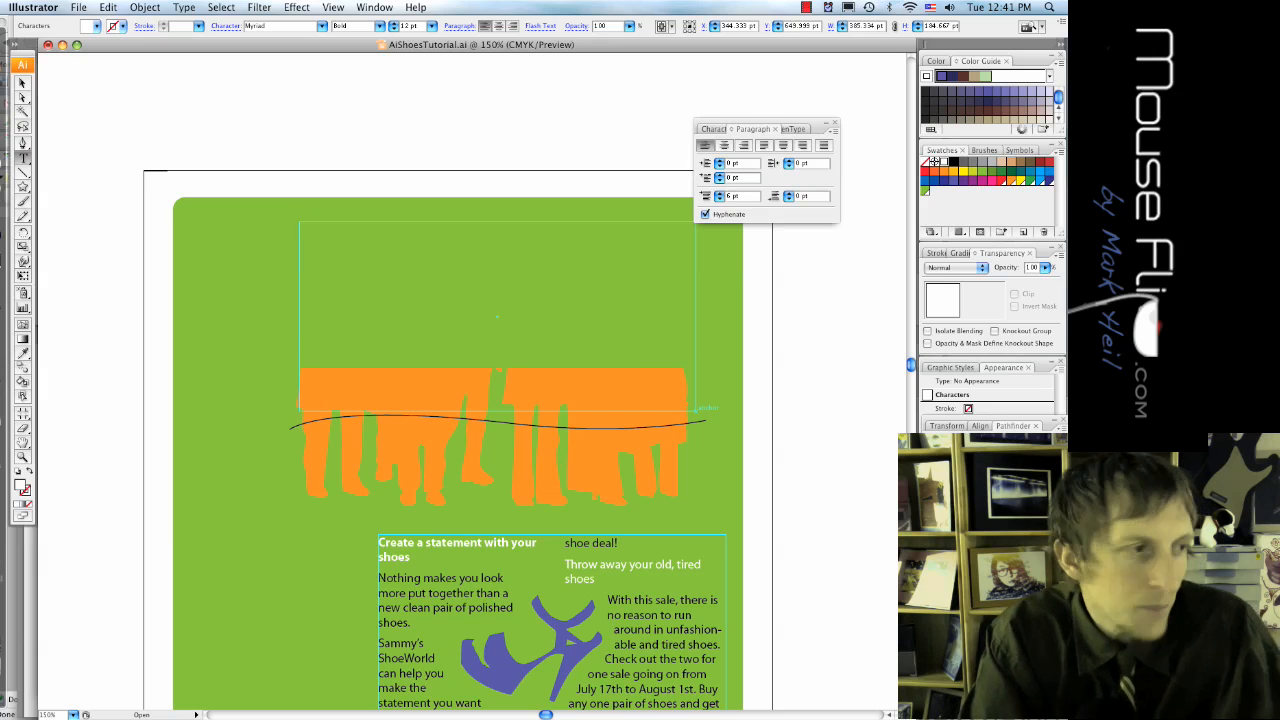
# Enter the title 'KICK IT UP!' and move it down over the orange legs
pyautogui.write('KICK IT UP!')
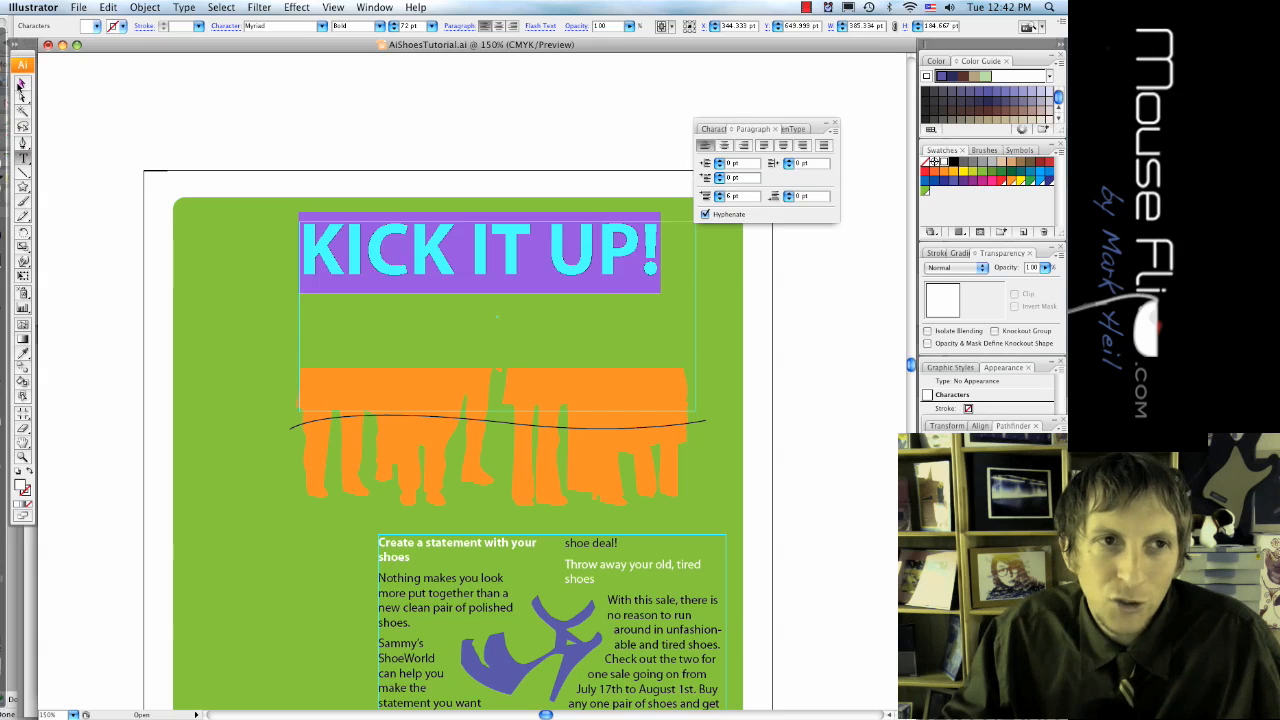
pyautogui.moveTo(480, 252); pyautogui.dragTo(490, 360)
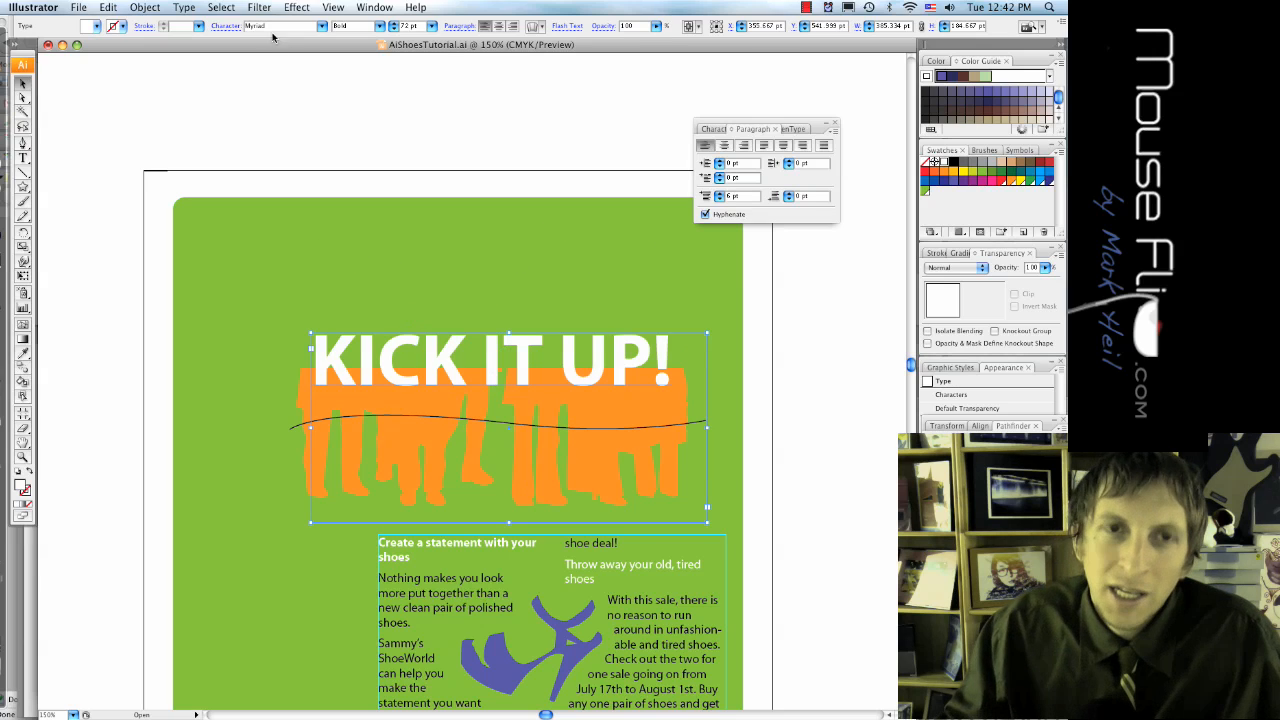
# Warp the title with an Arc Upper effect and set its bend strength
pyautogui.click(296, 8)
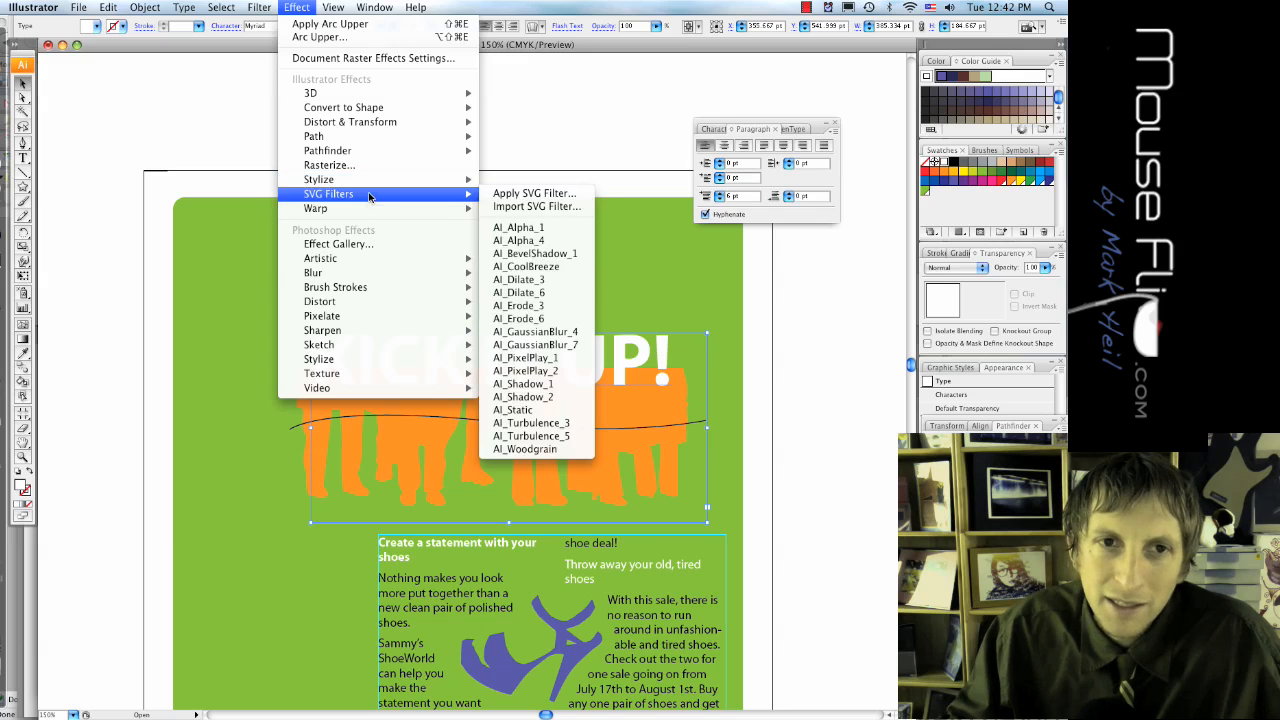
pyautogui.moveTo(320, 180)
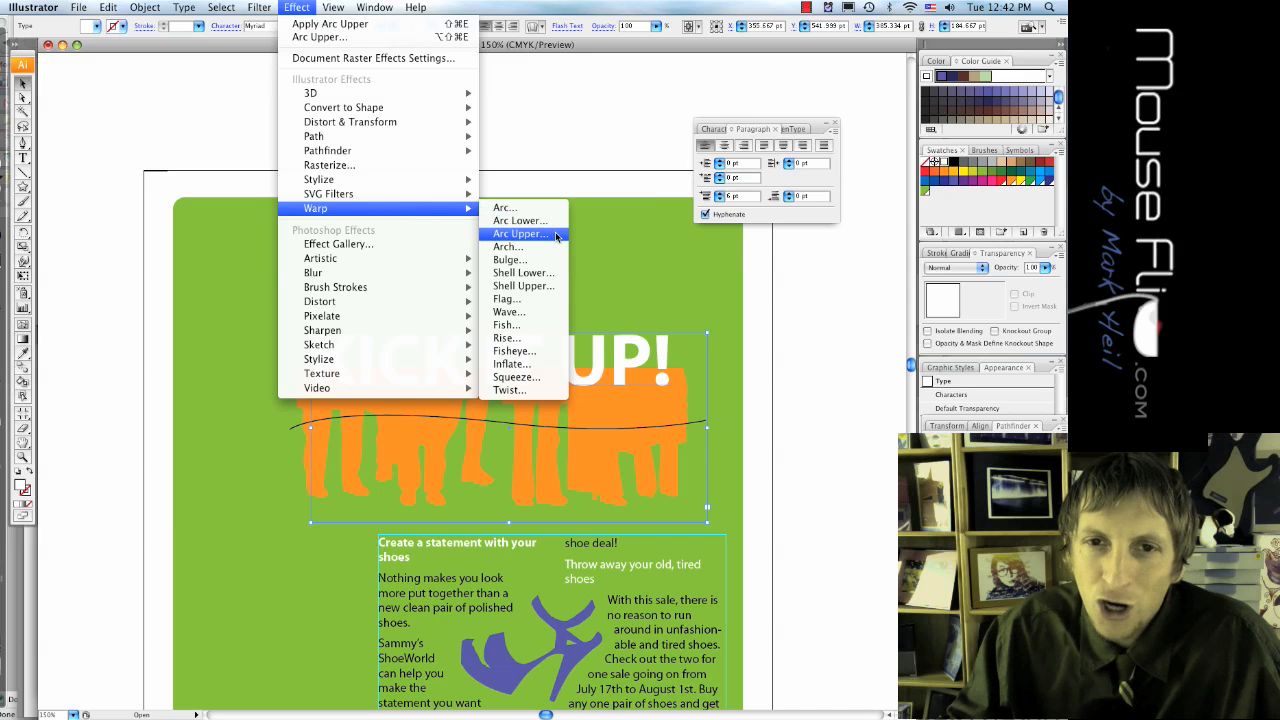
pyautogui.click(520, 232)
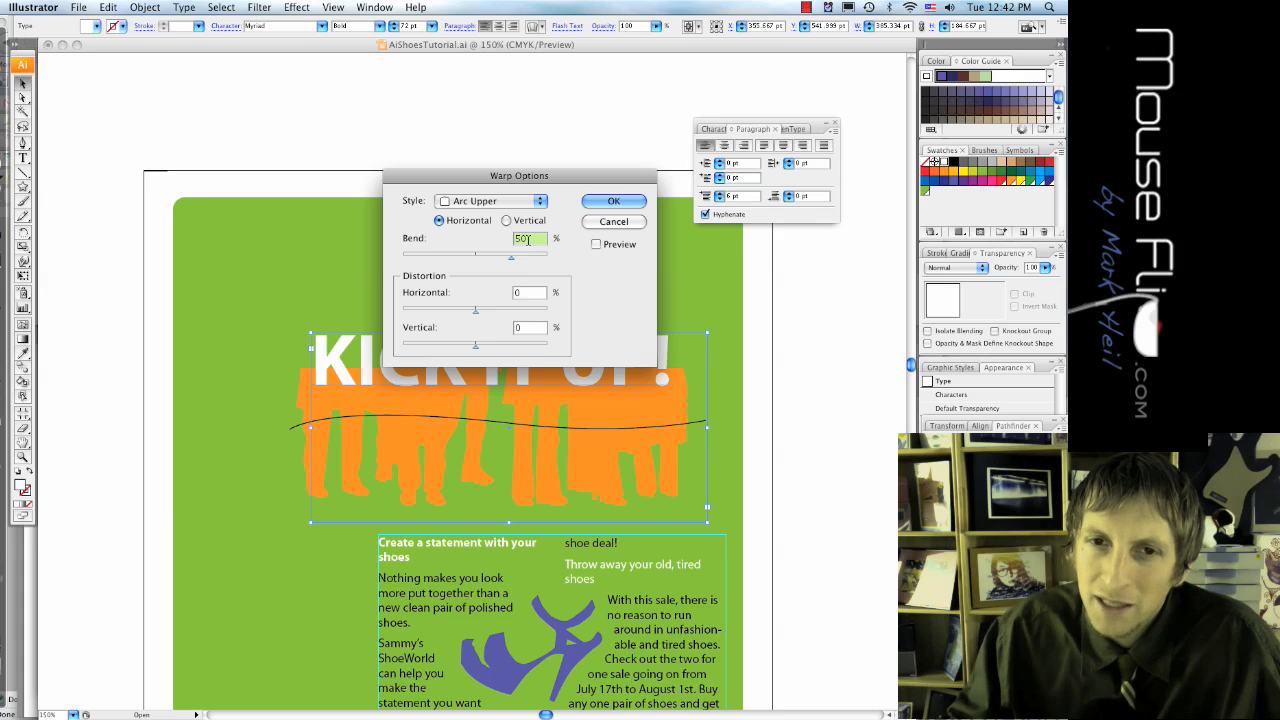
pyautogui.click(614, 200)
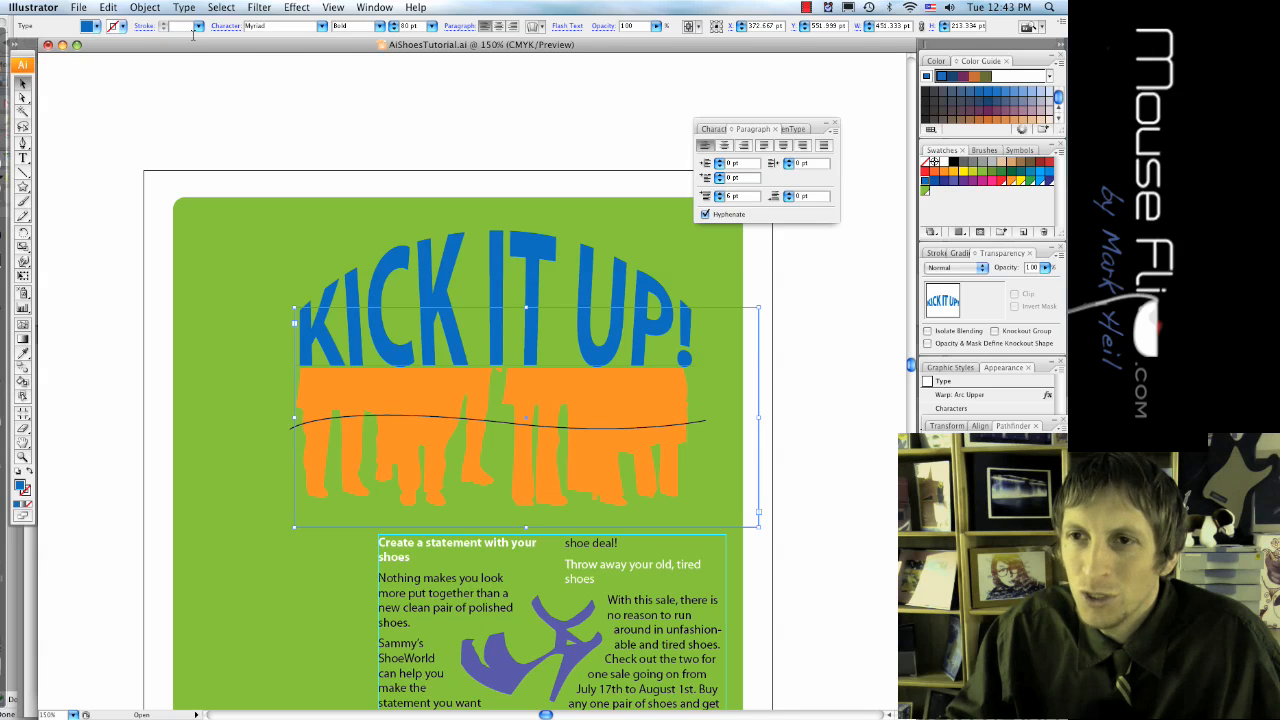
# Give the arched KICK IT UP! letters a dark stroke colour
pyautogui.click(196, 26)
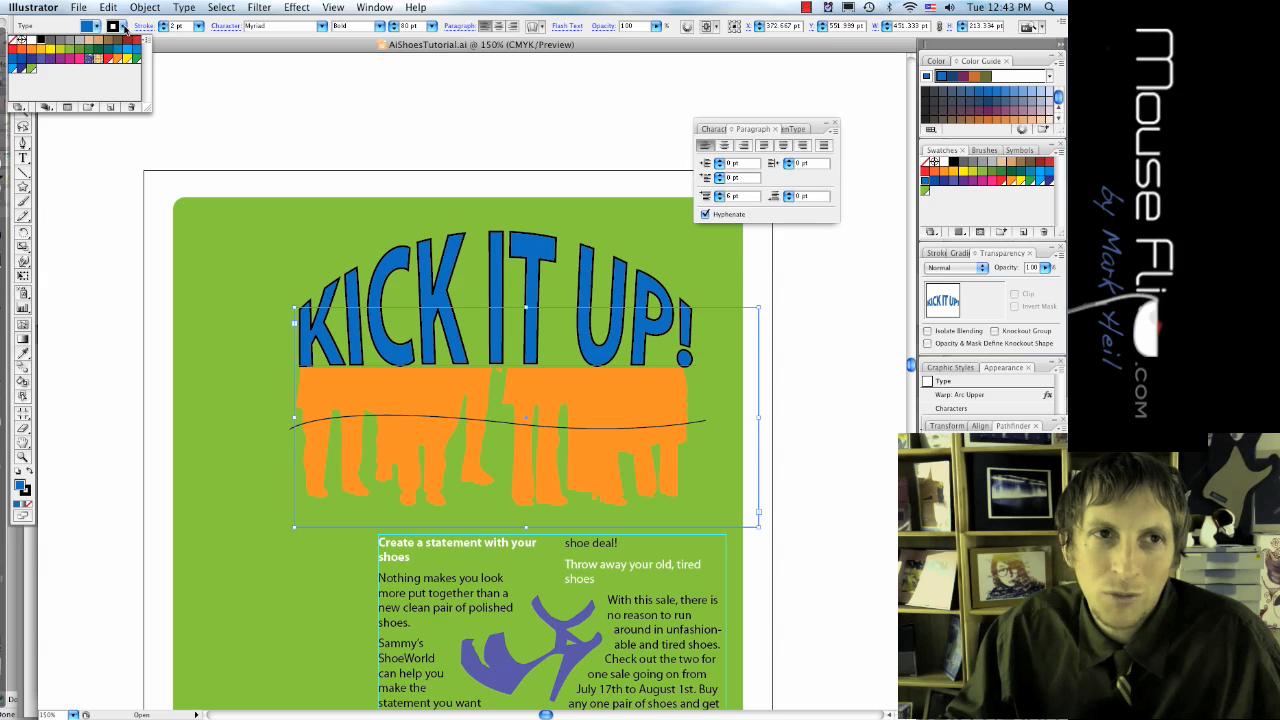
pyautogui.click(430, 198)
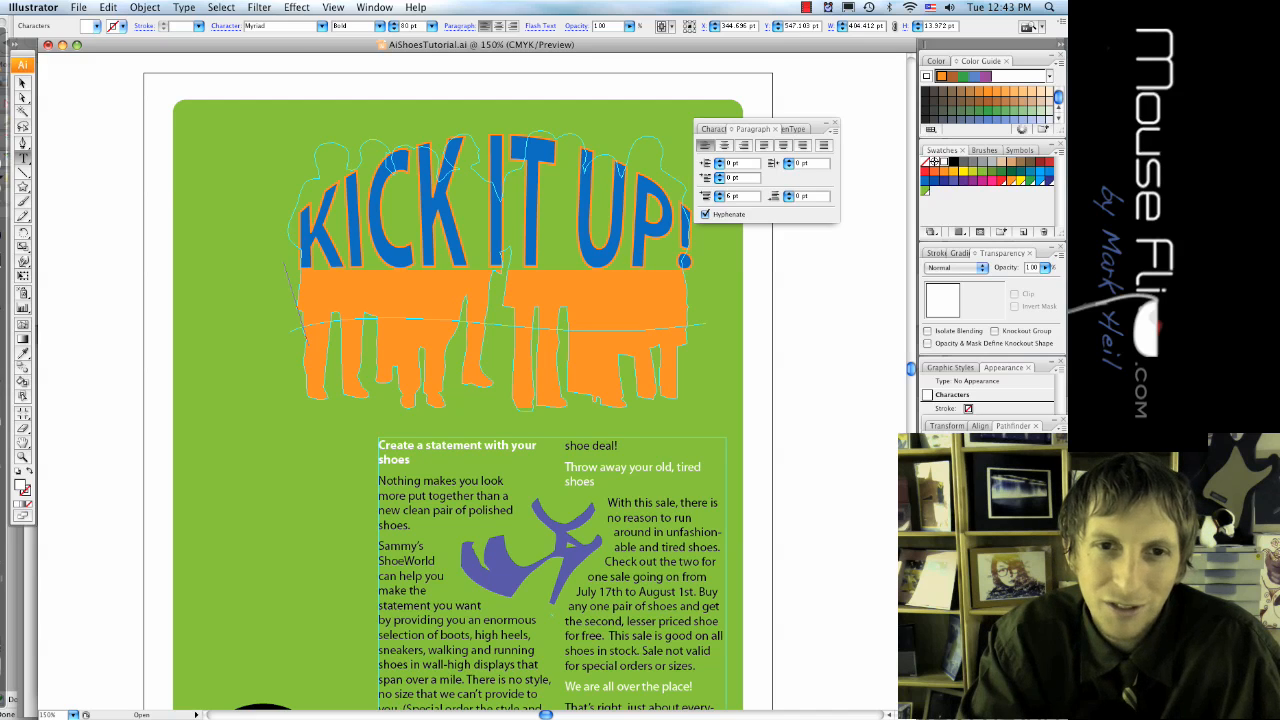
# Set 'Don't just stand there...' on the wavy path in a smaller size with white fill
pyautogui.write("Don't")
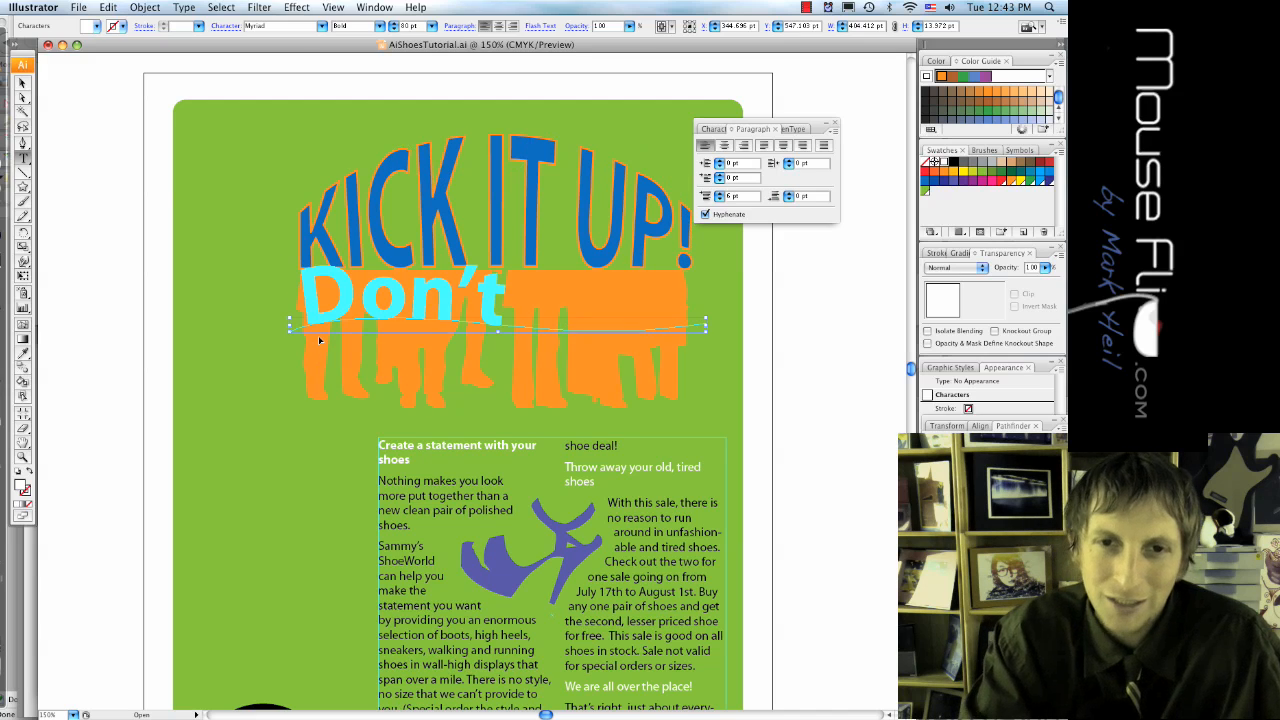
pyautogui.click(420, 24)
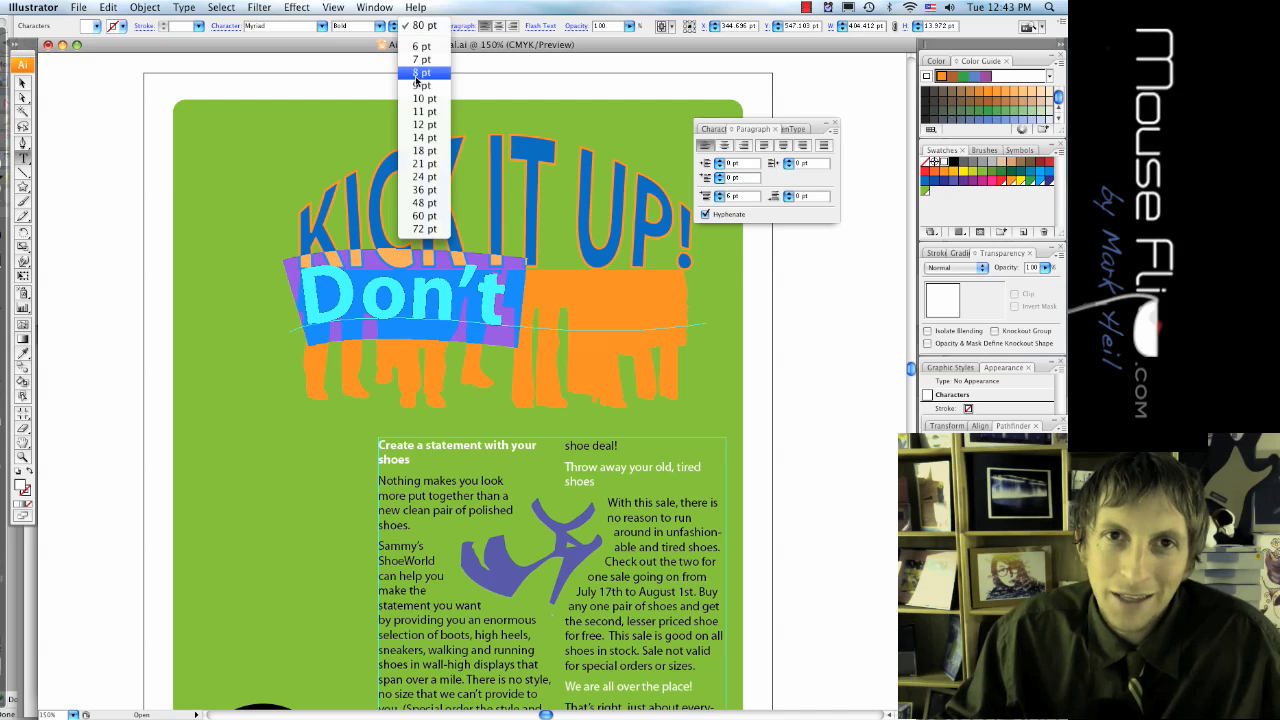
pyautogui.click(422, 72)
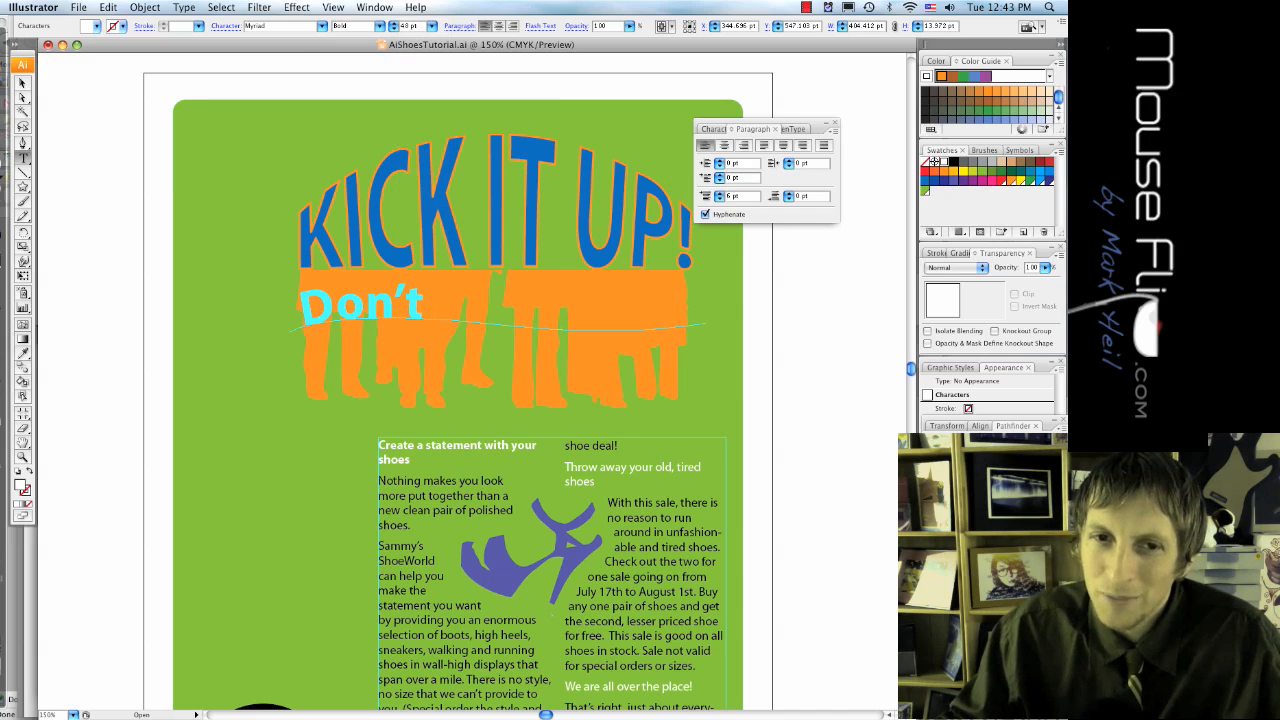
pyautogui.write('j')
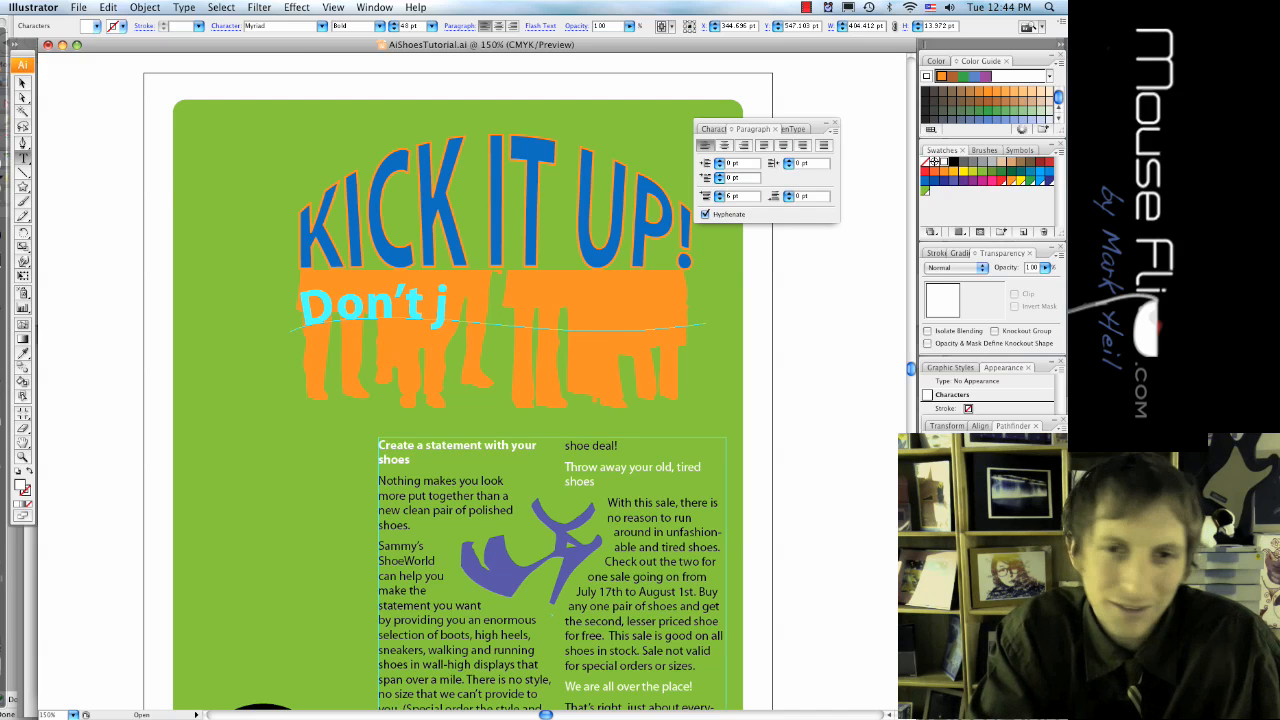
pyautogui.write('ust stand there...')
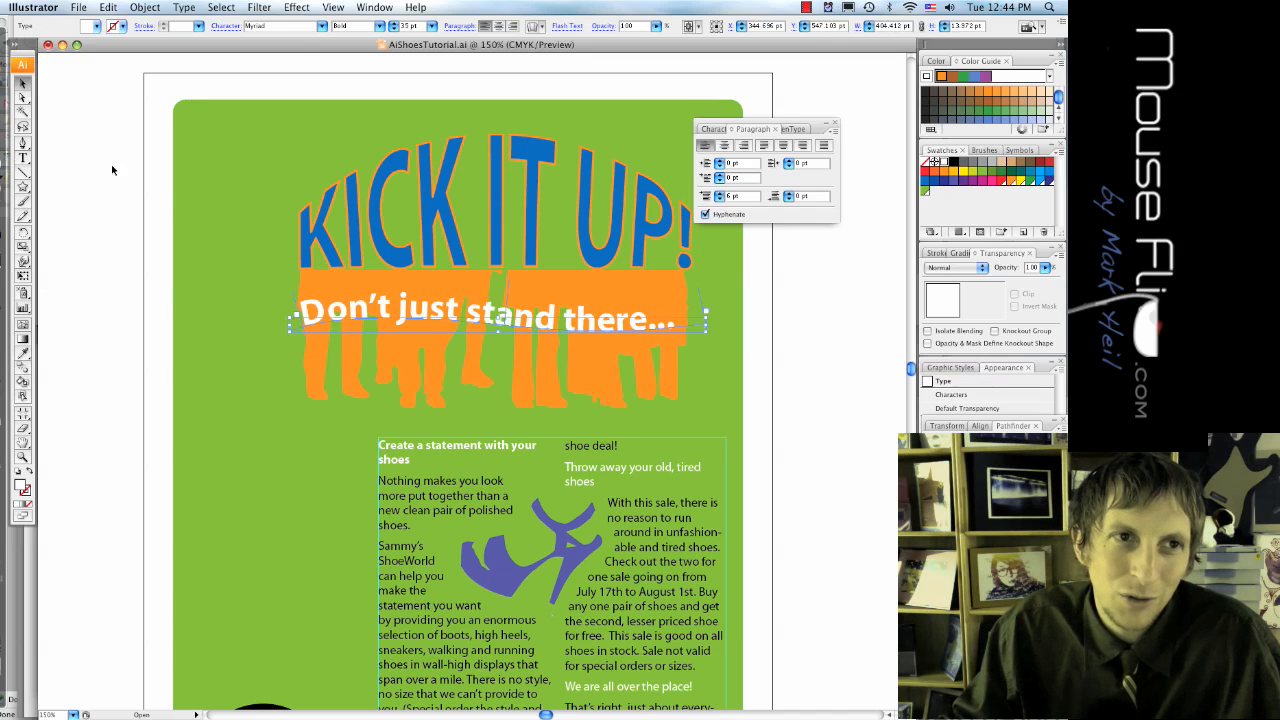
pyautogui.click(480, 358)
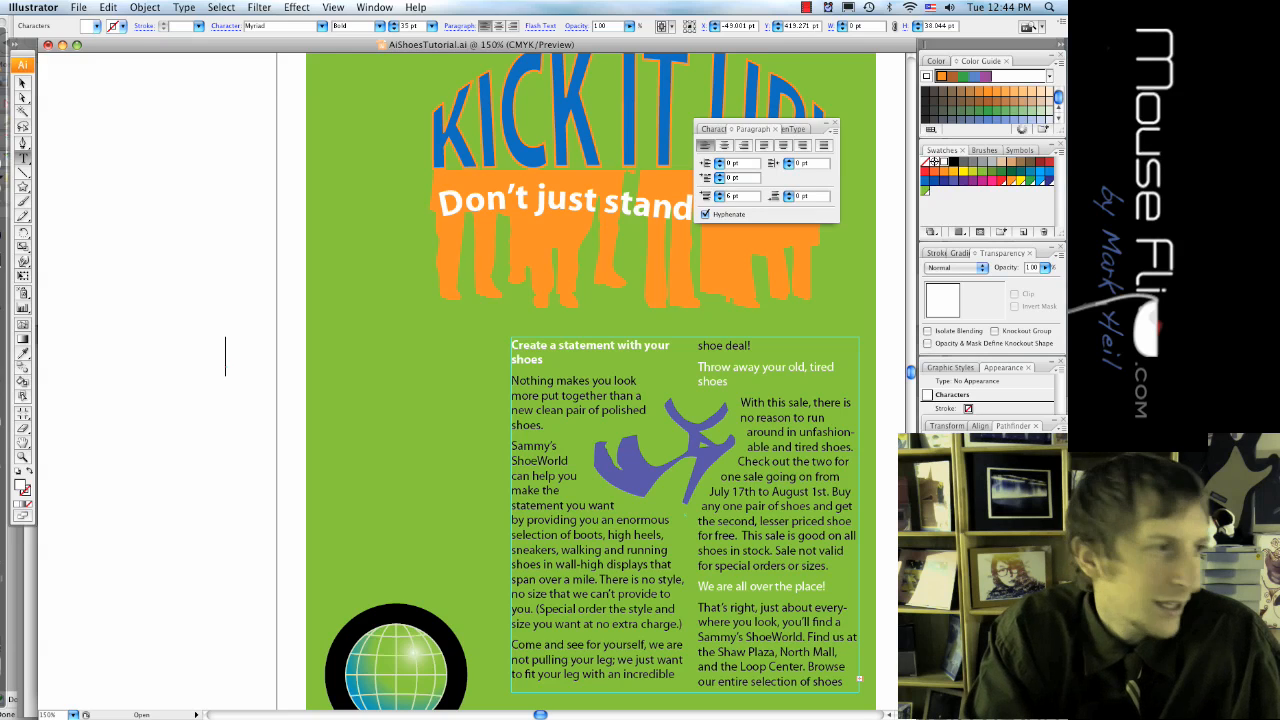
# Type LOOK BUY WEAR left of the body copy and join the words with hyphens
pyautogui.write('L')
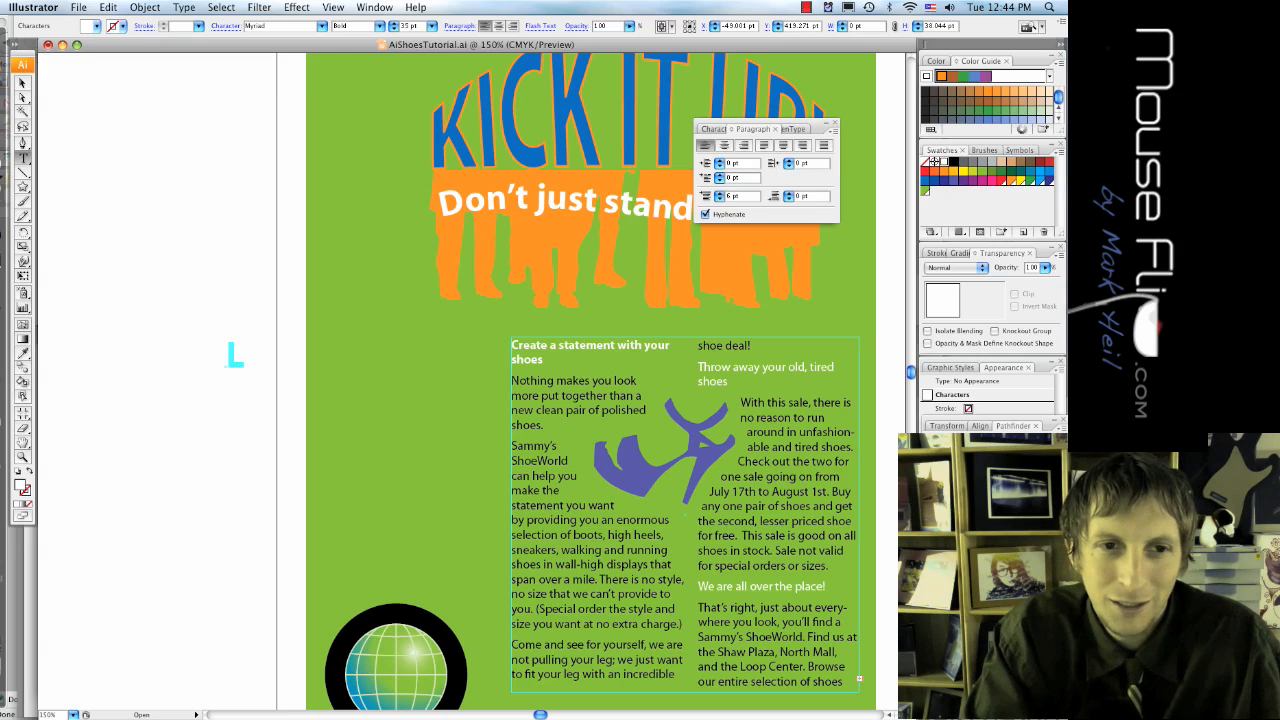
pyautogui.write('OOK')
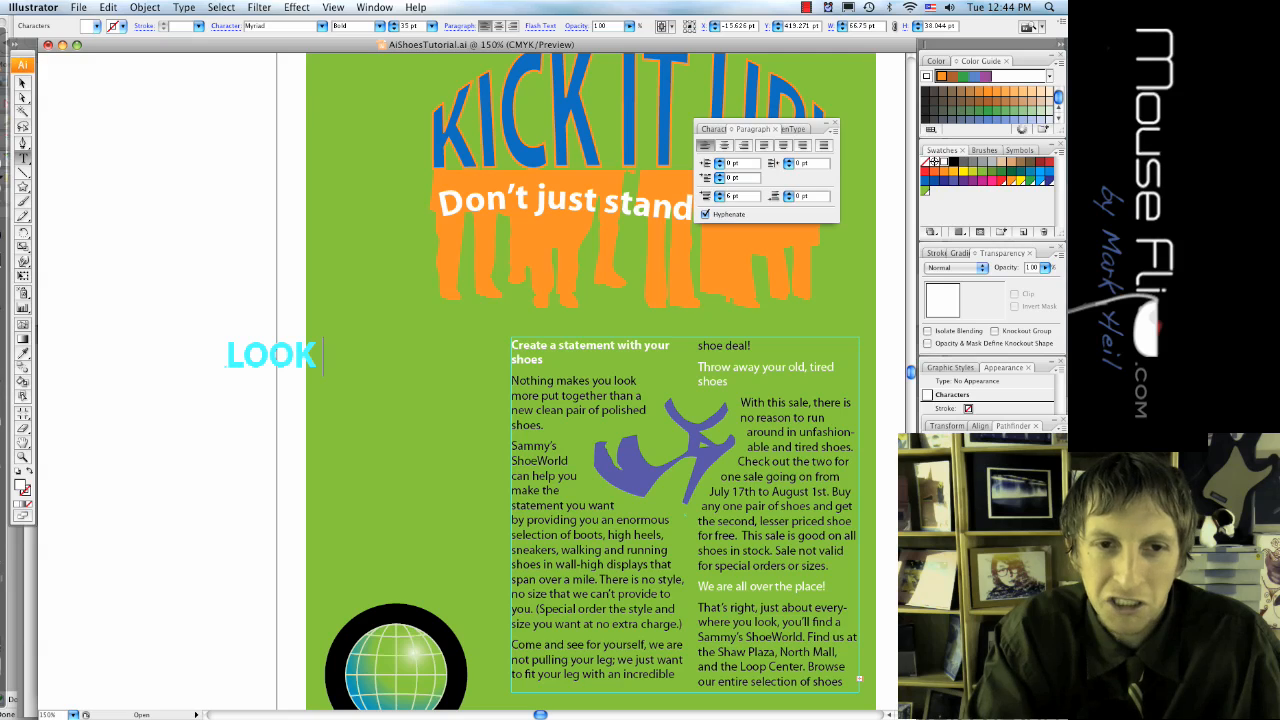
pyautogui.write('B')
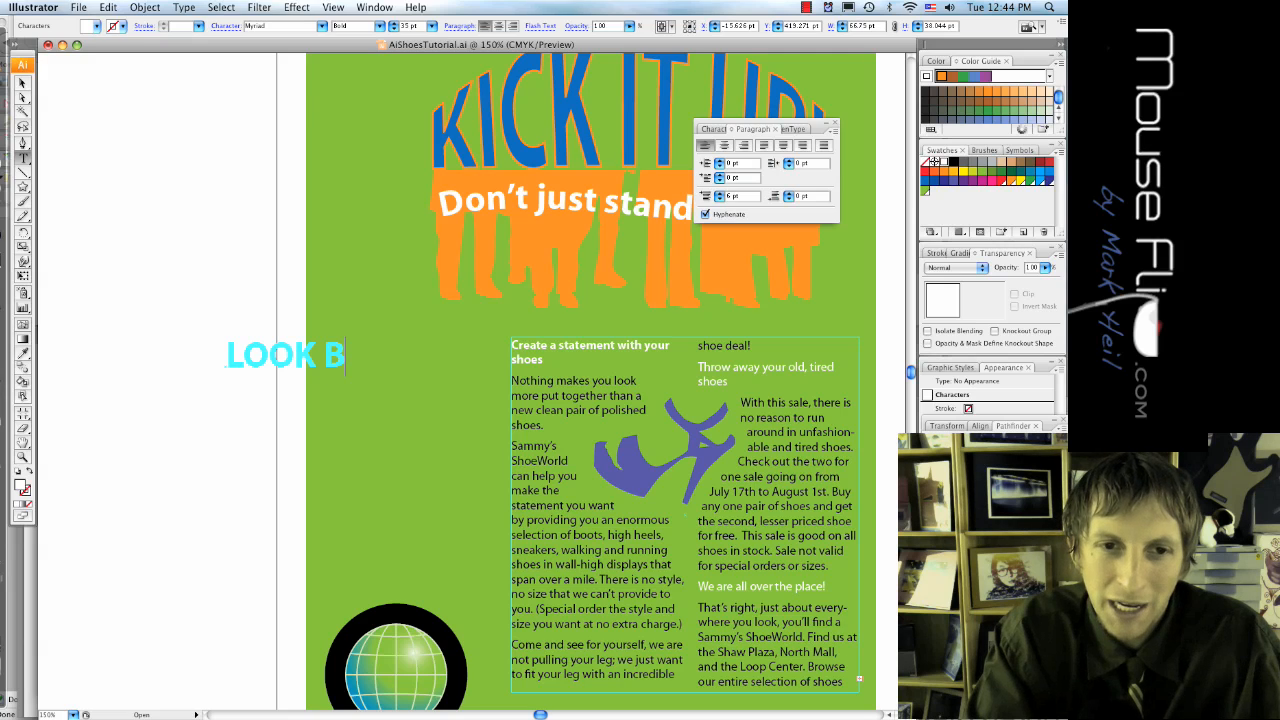
pyautogui.write('UY Wher')
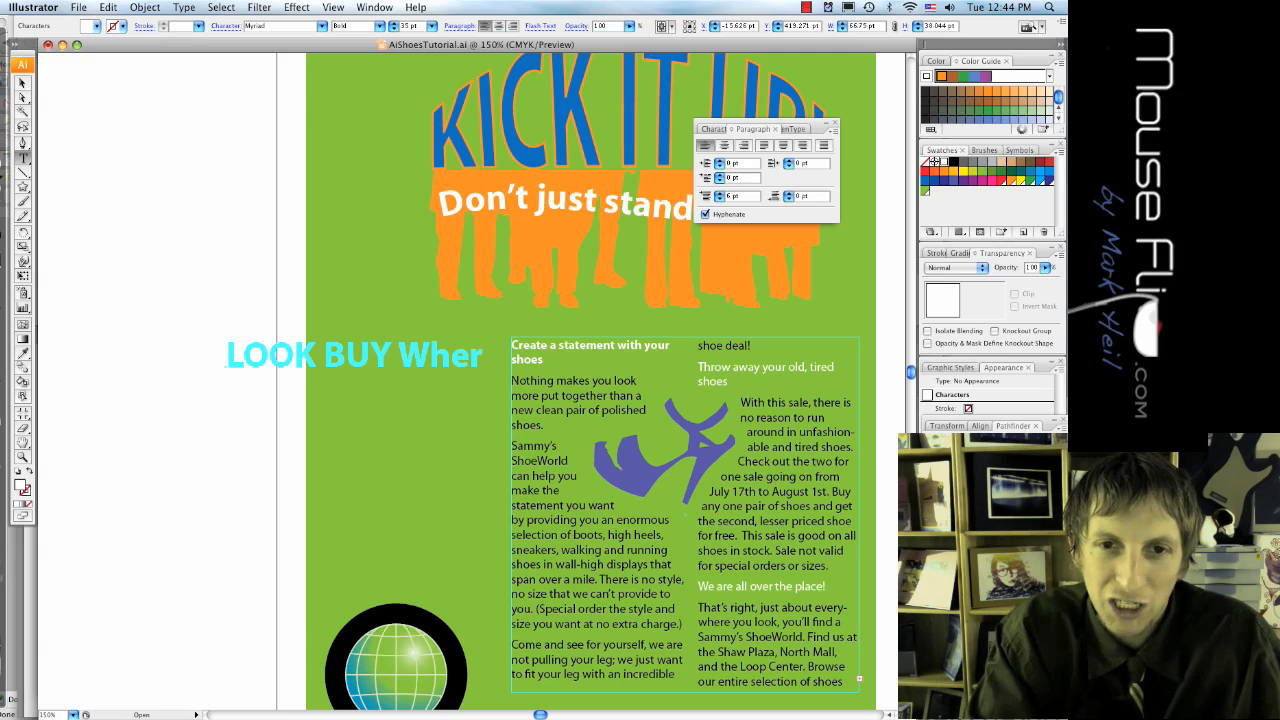
pyautogui.write('EAR')
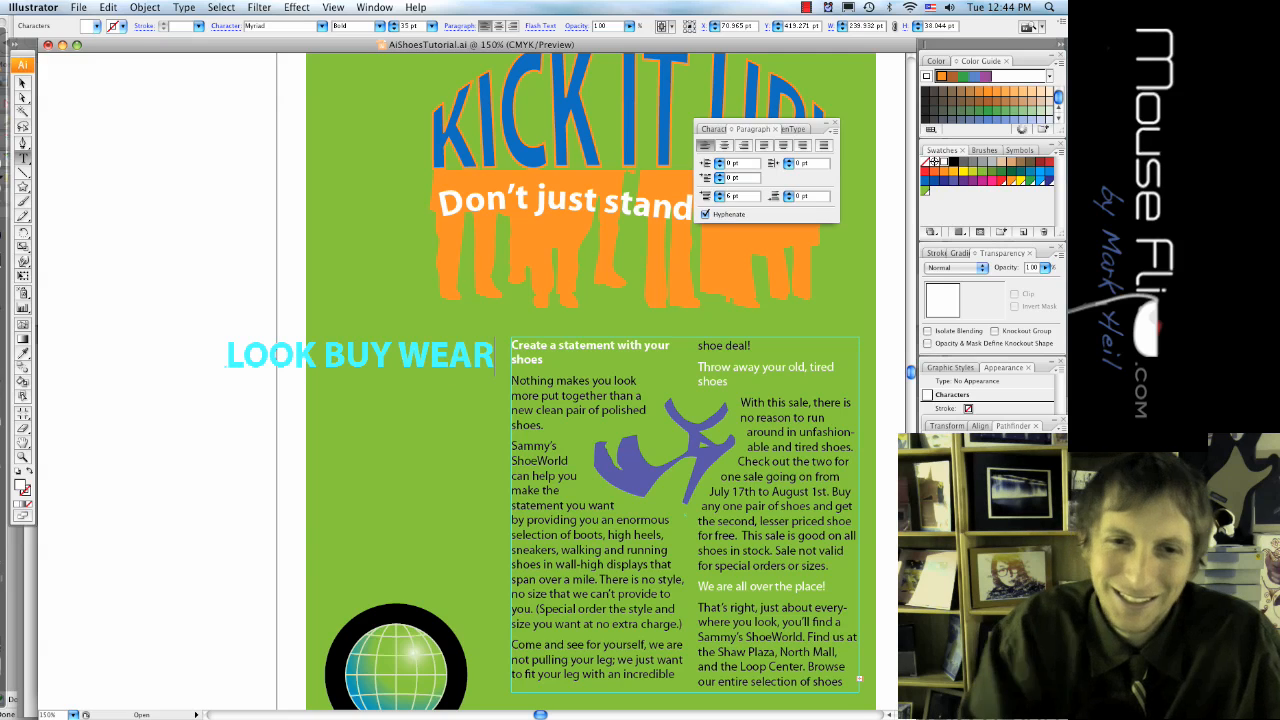
pyautogui.press('Backspace')
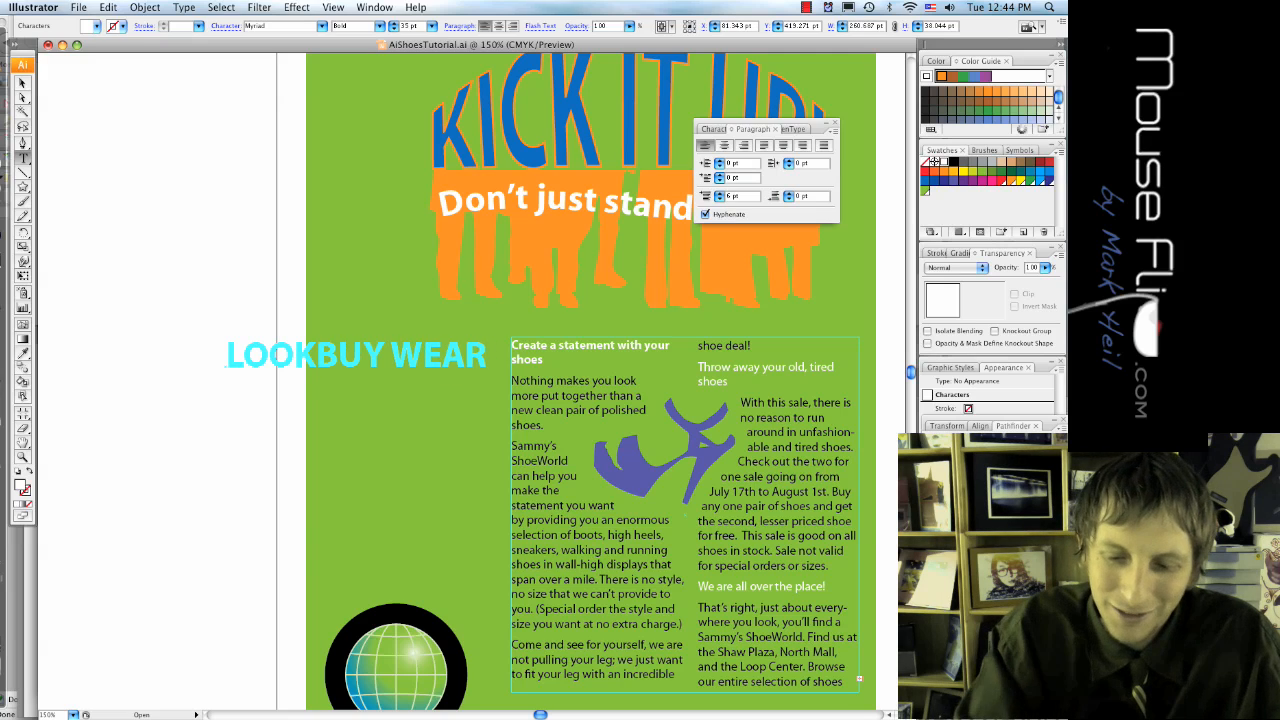
pyautogui.write('-')
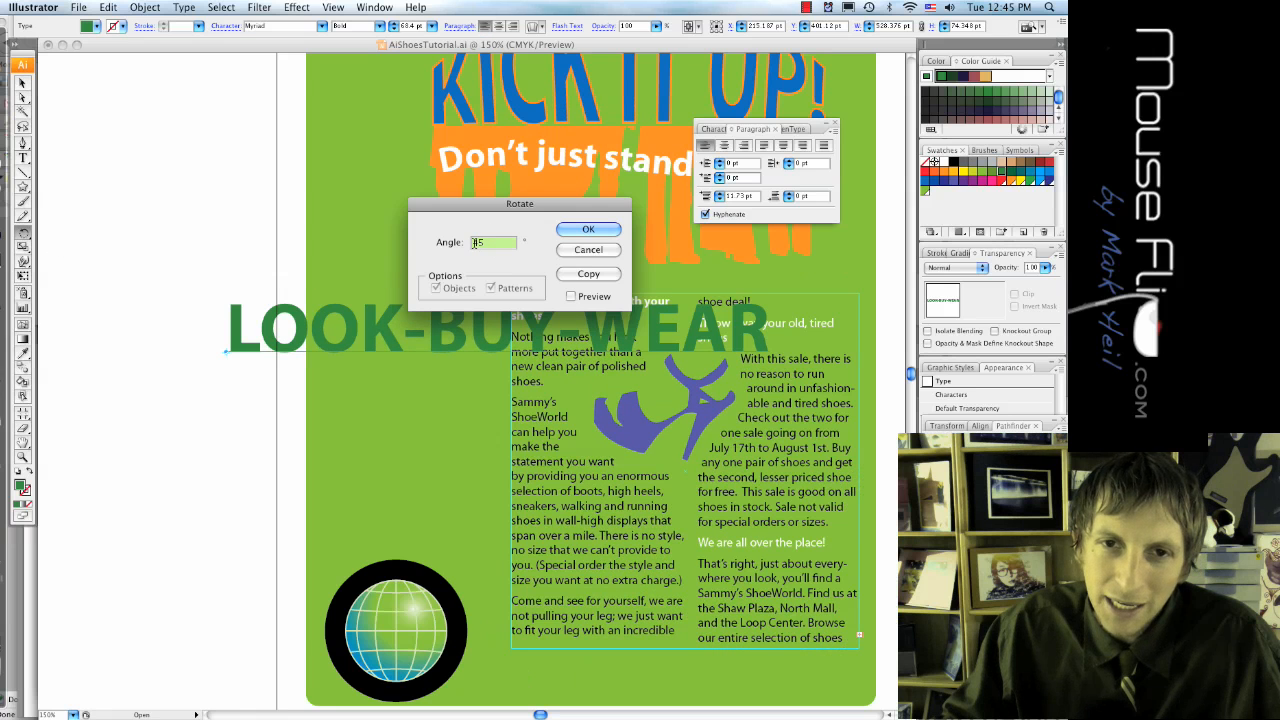
# Rotate the enlarged green LOOK-BUY-WEAR text 90° and place it up the left edge
pyautogui.click(588, 228)
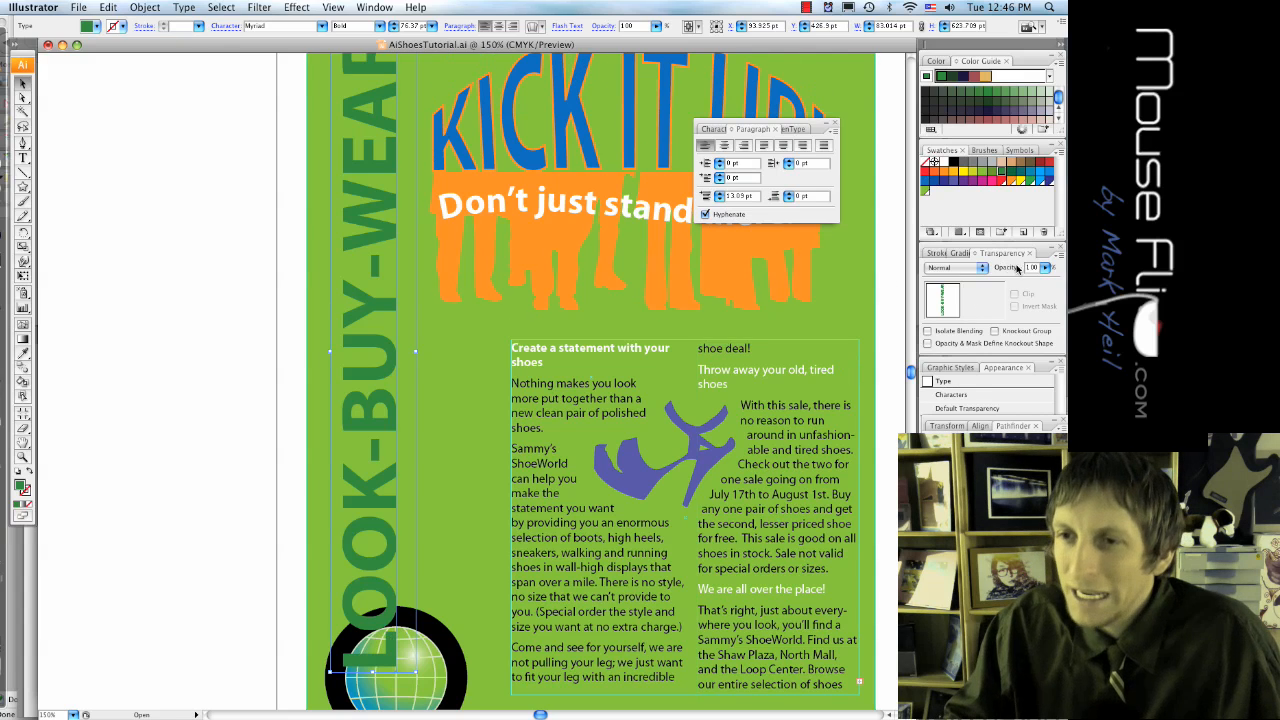
# Give the vertical LOOK-BUY-WEAR text a blending mode that fades it into the green background
pyautogui.click(1050, 268)
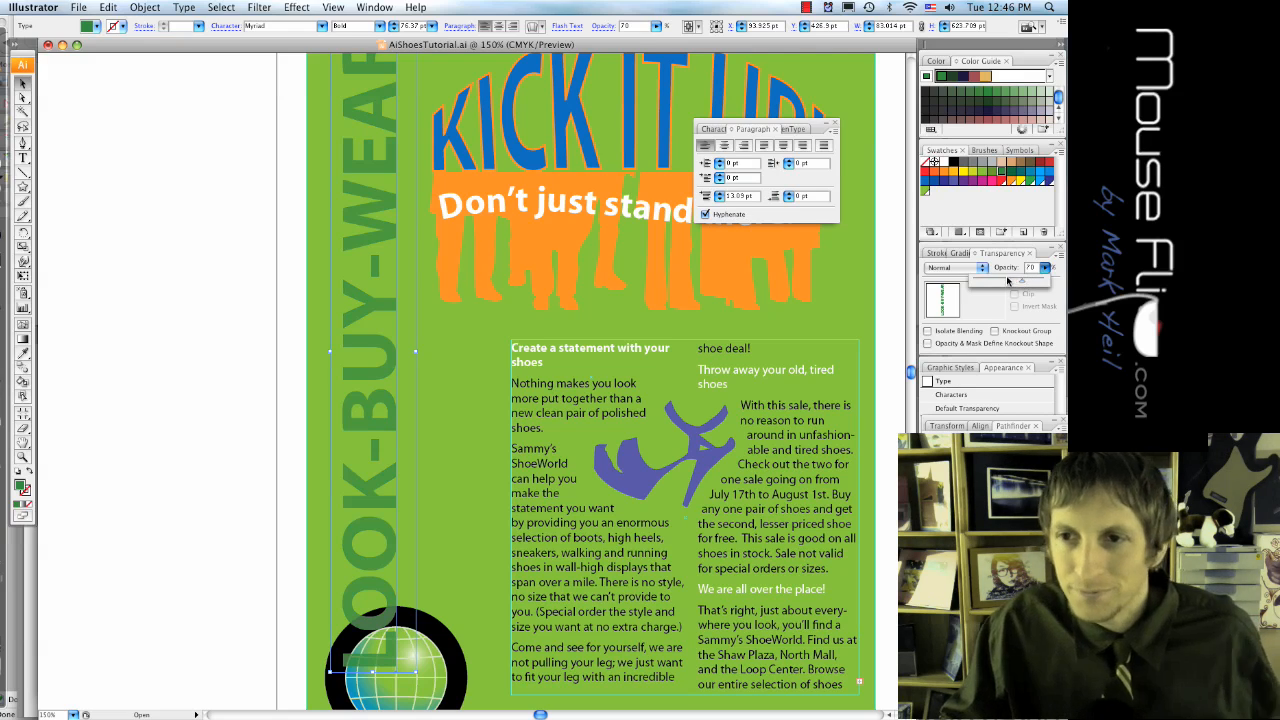
pyautogui.click(980, 268)
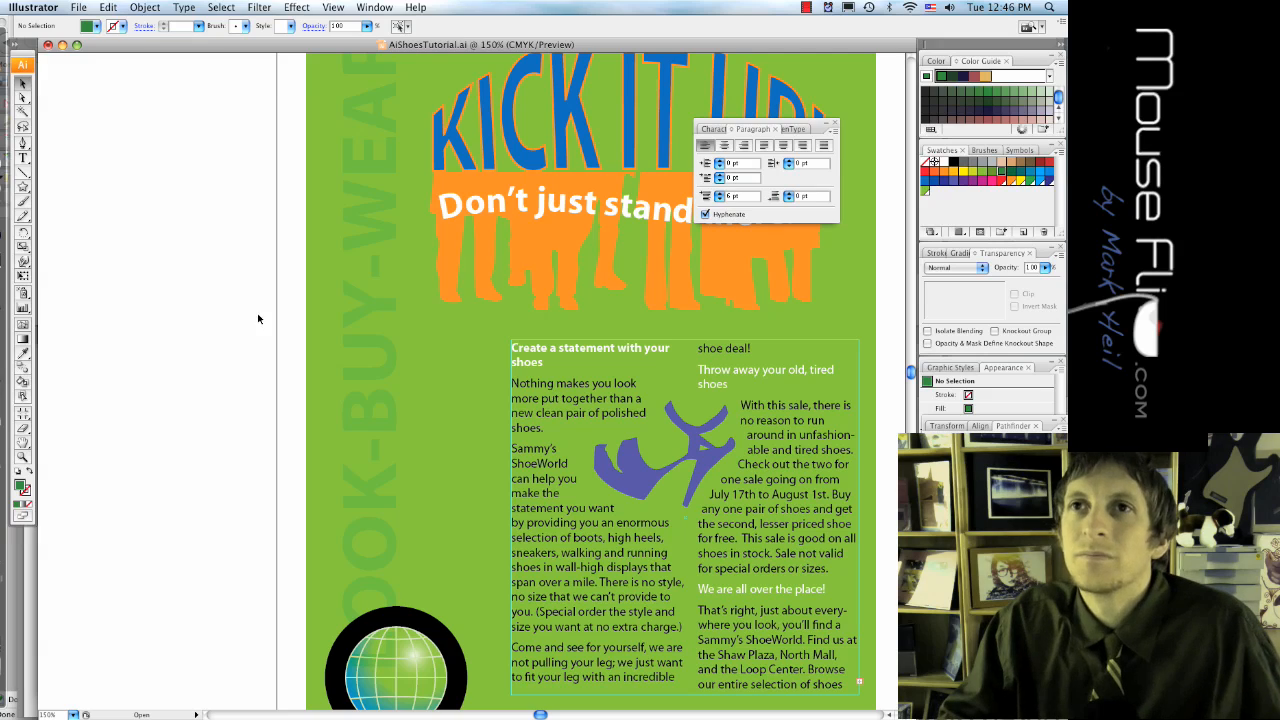
# Run cyan 'Sammy's Shoeworld' type around the circle surrounding the globe
pyautogui.scroll(-3)
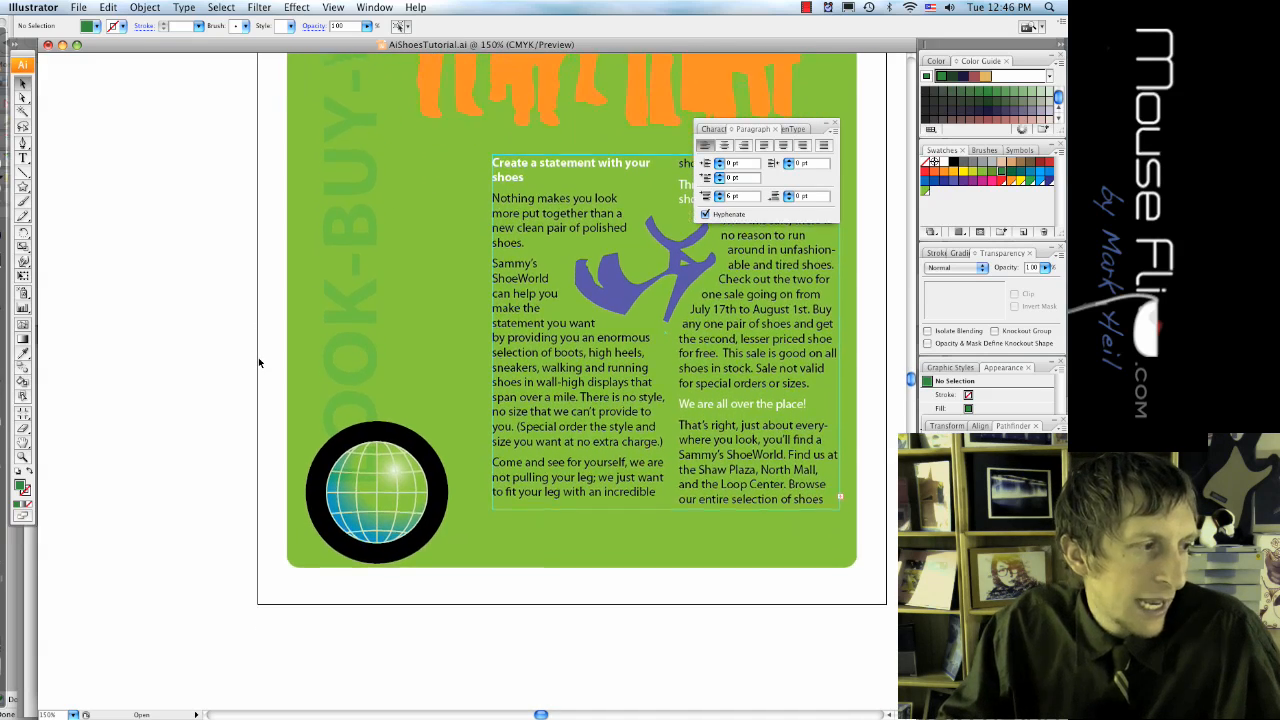
pyautogui.moveTo(168, 340)
pyautogui.write("Sammy's Shoe")
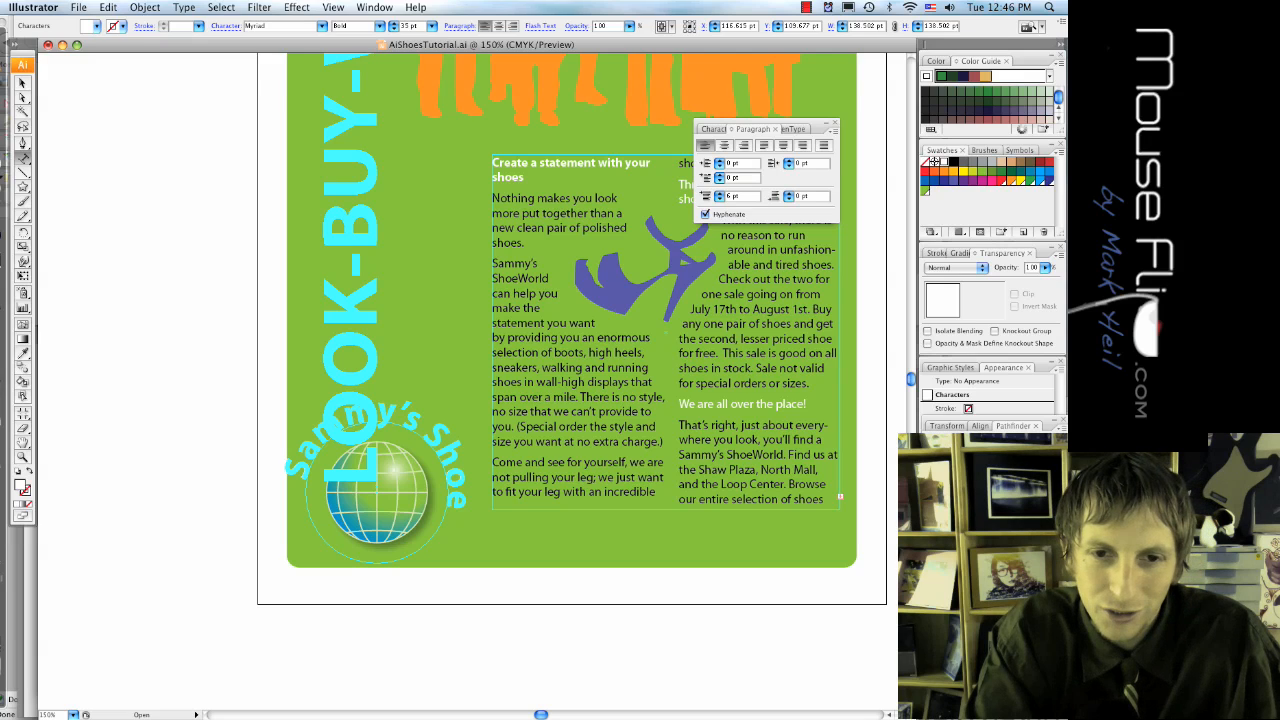
pyautogui.write('world')
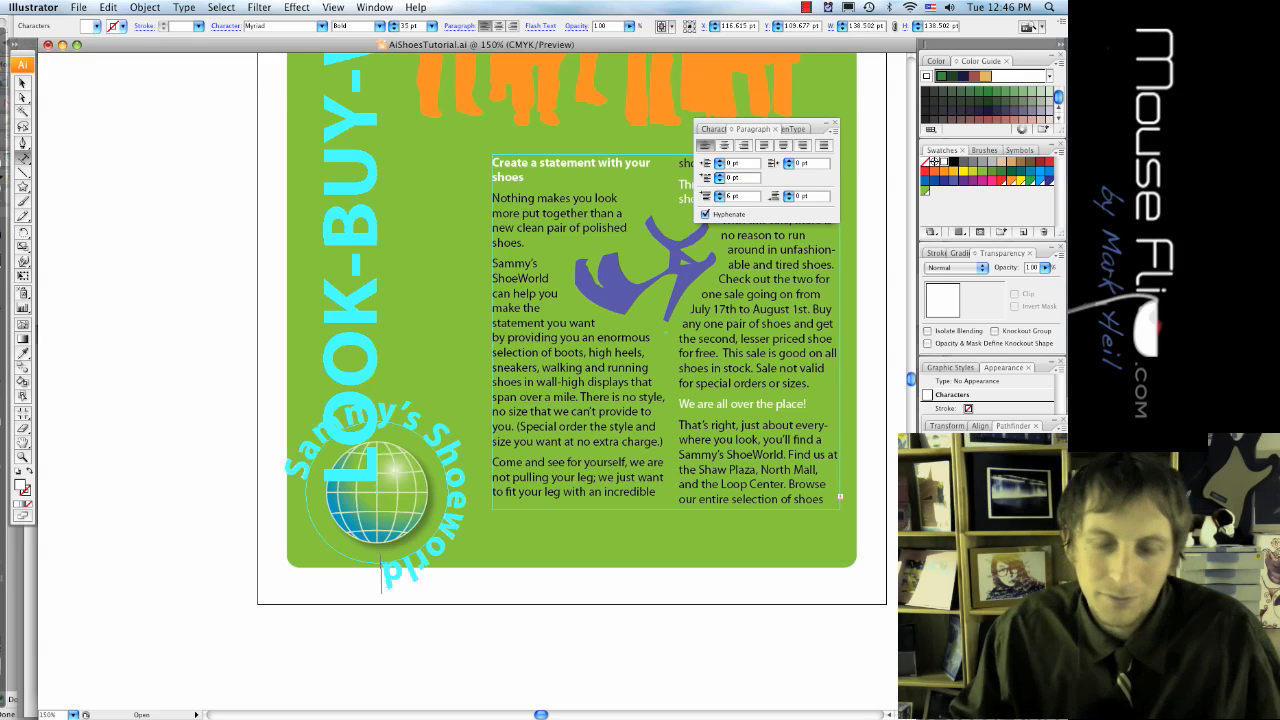